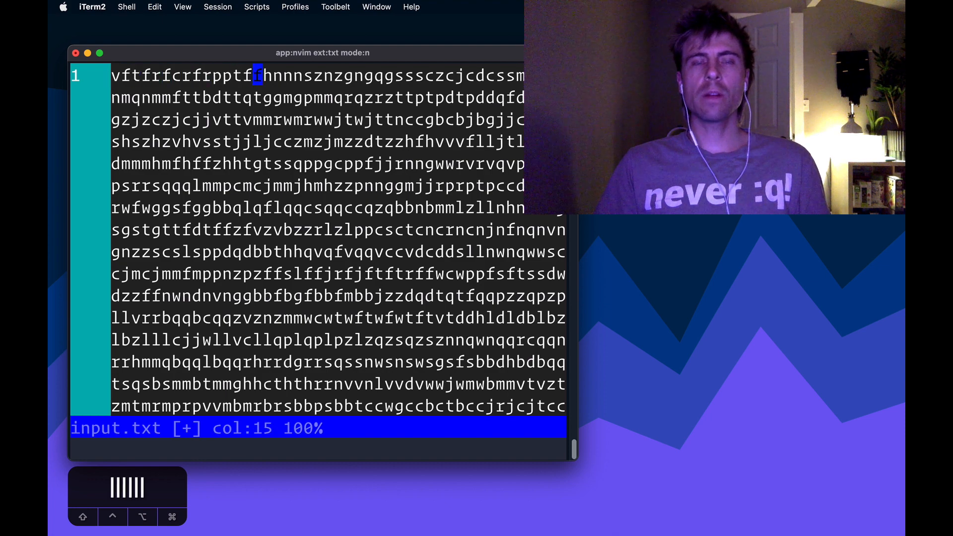
Preview four-character windows of the line with visual block selections, then clear them.
key("h")
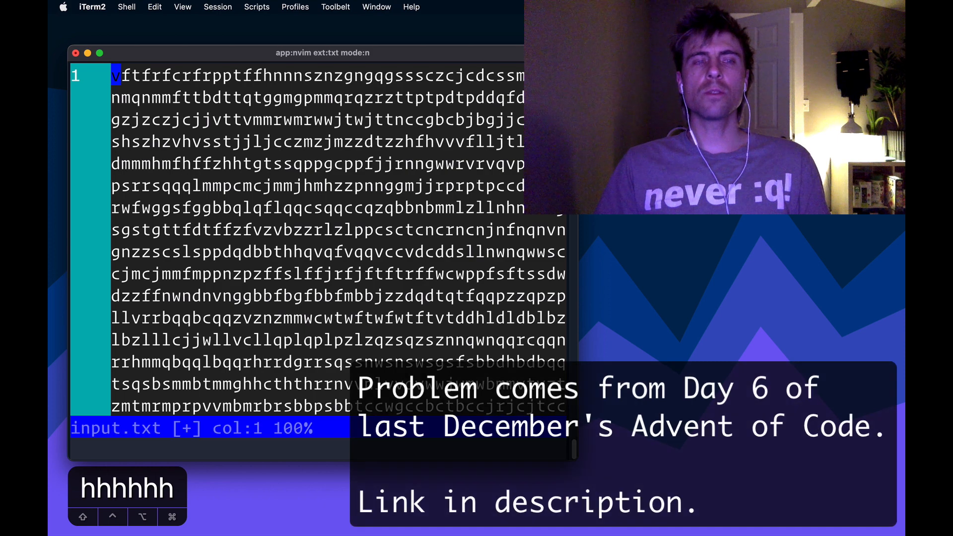
key("ctrl+v")
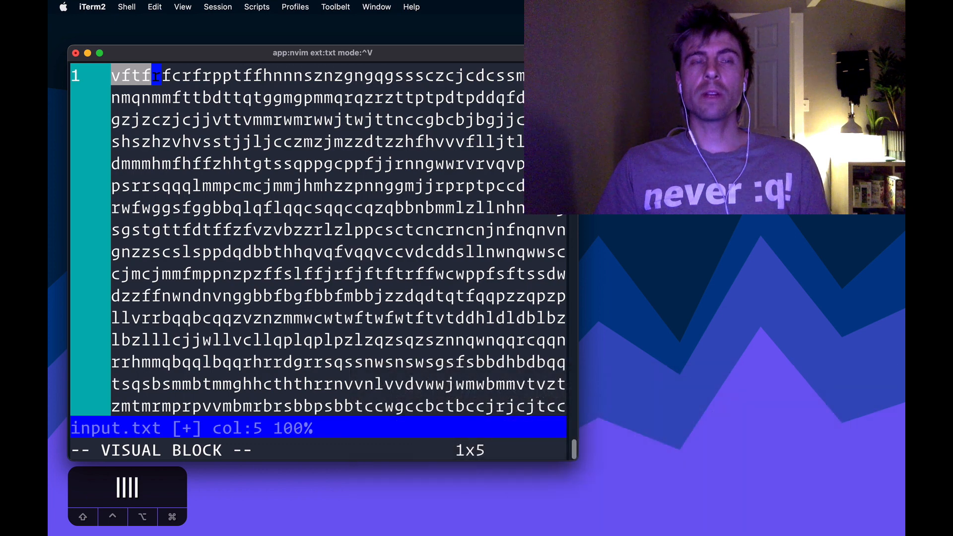
key("Escape")
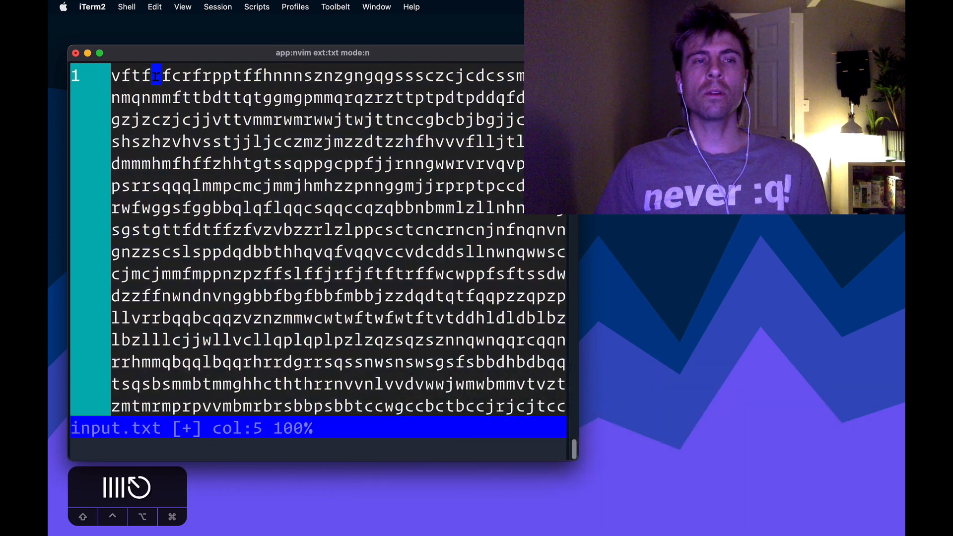
key("ctrl+v")
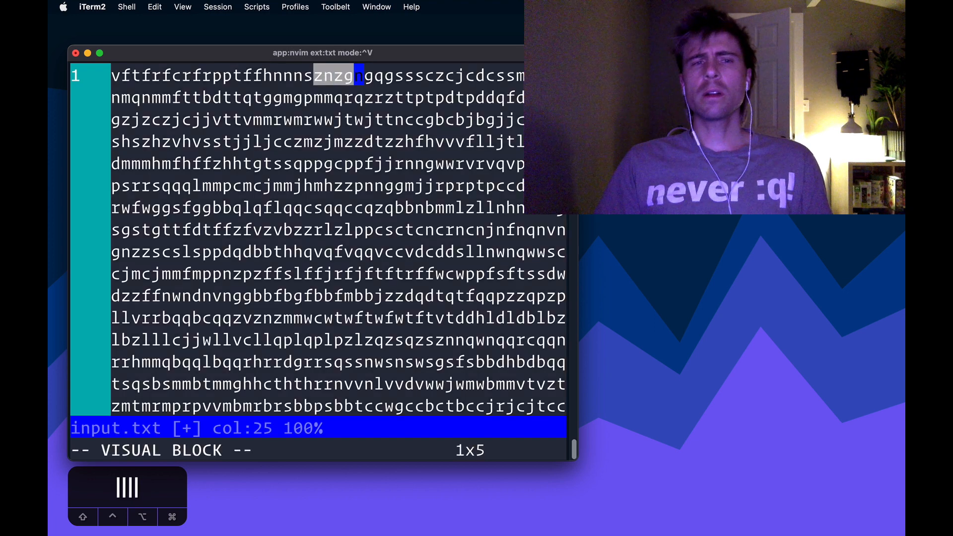
key("Escape")
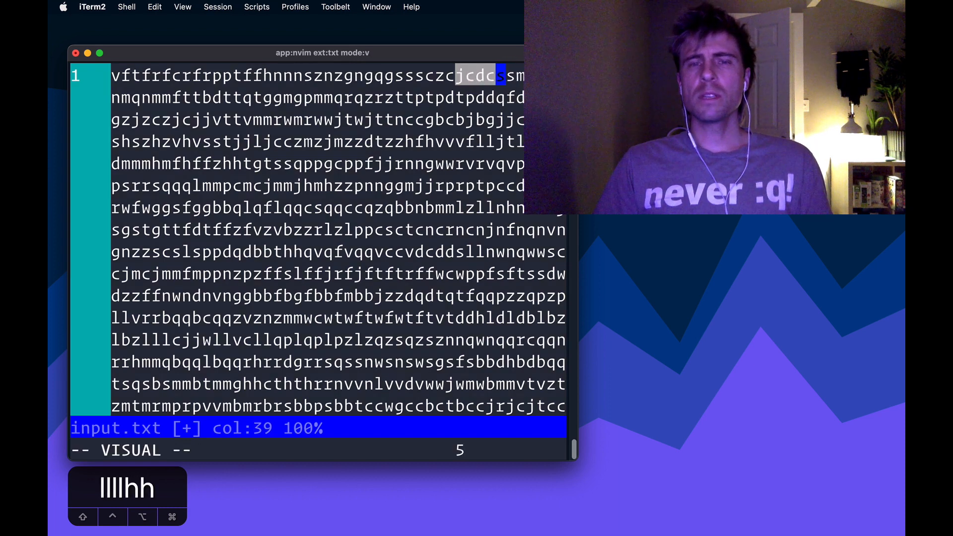
key("escape")
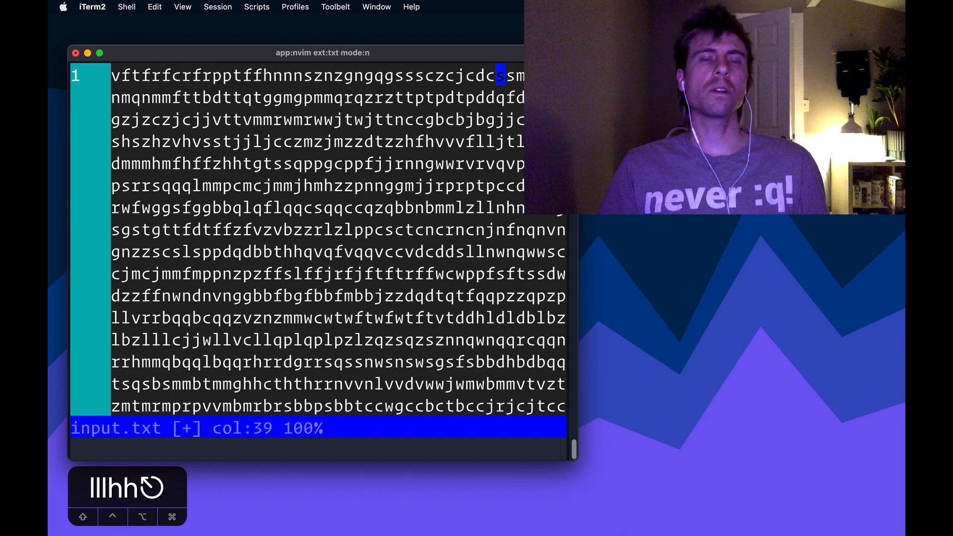
Replace the puzzle input with sample line nznrnfrfntjfmvfwmzdfjlvtqnbhcprsg and step through it.
key("G")
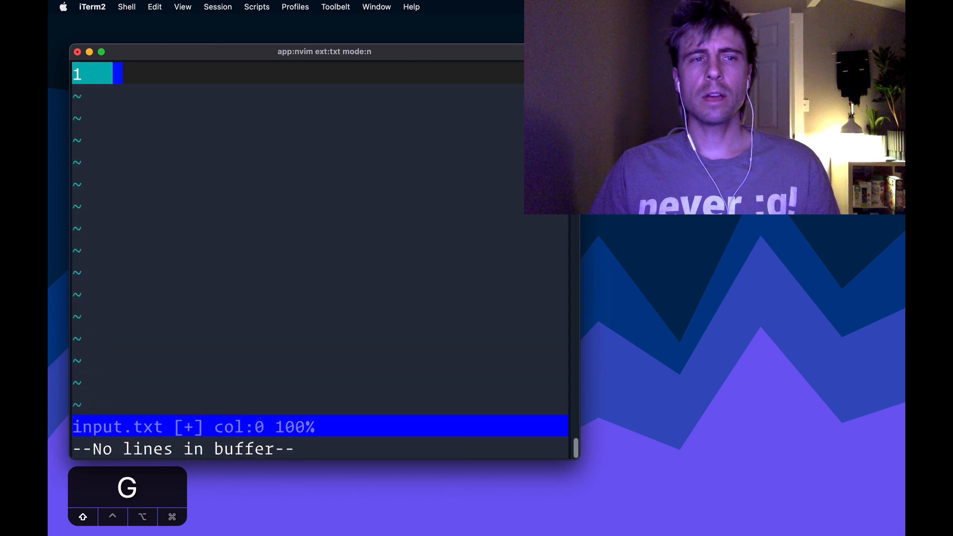
type("znrnfrfntjfmvfwmzdfjlvtqnbhcprsg")
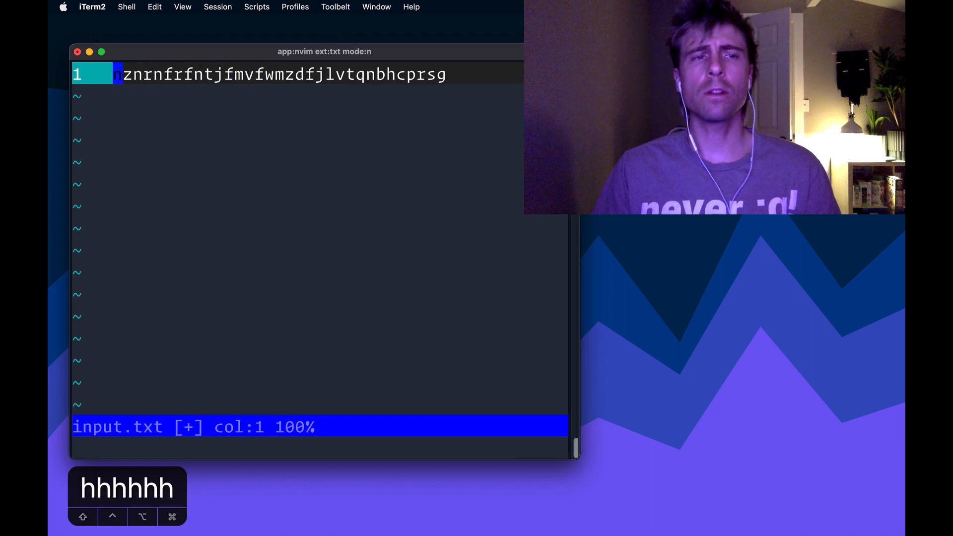
key("l")
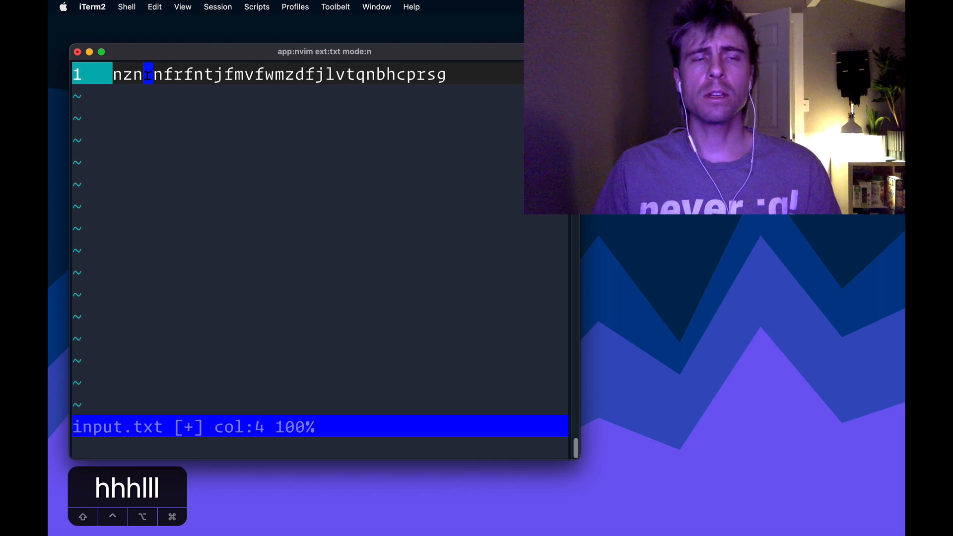
key("h")
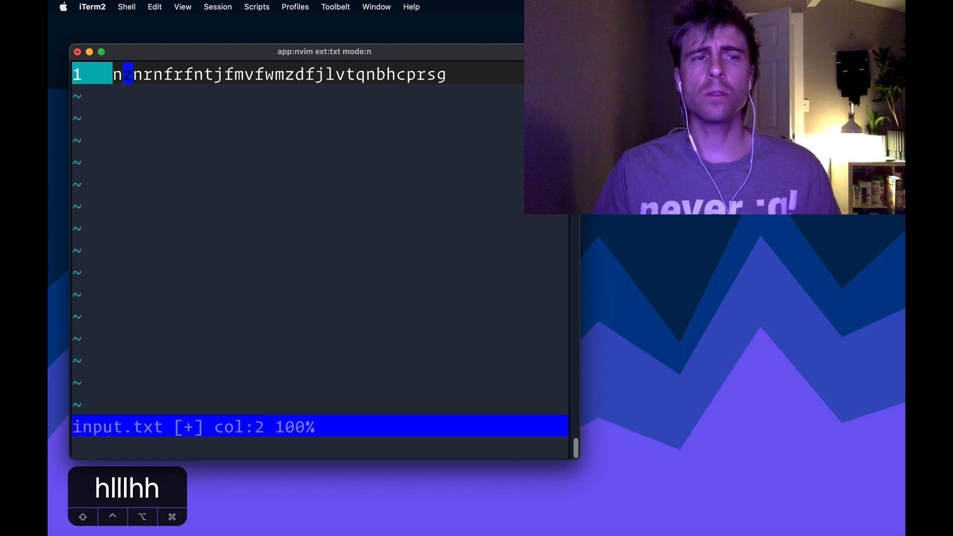
key("l")
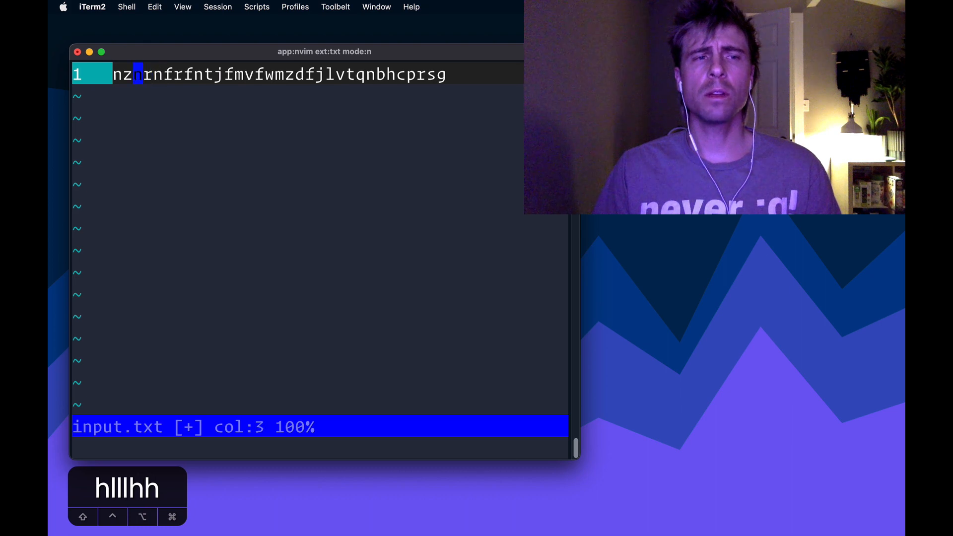
key("l")
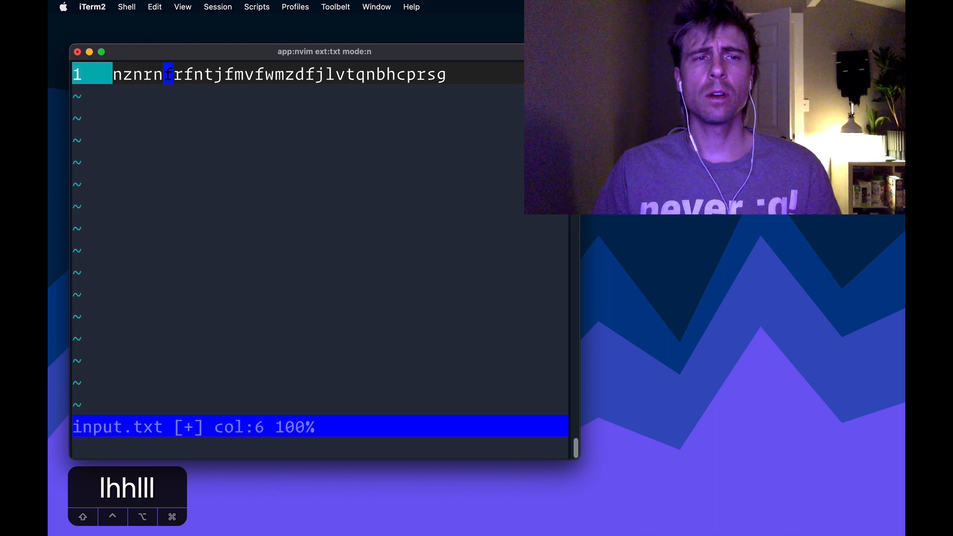
key("h")
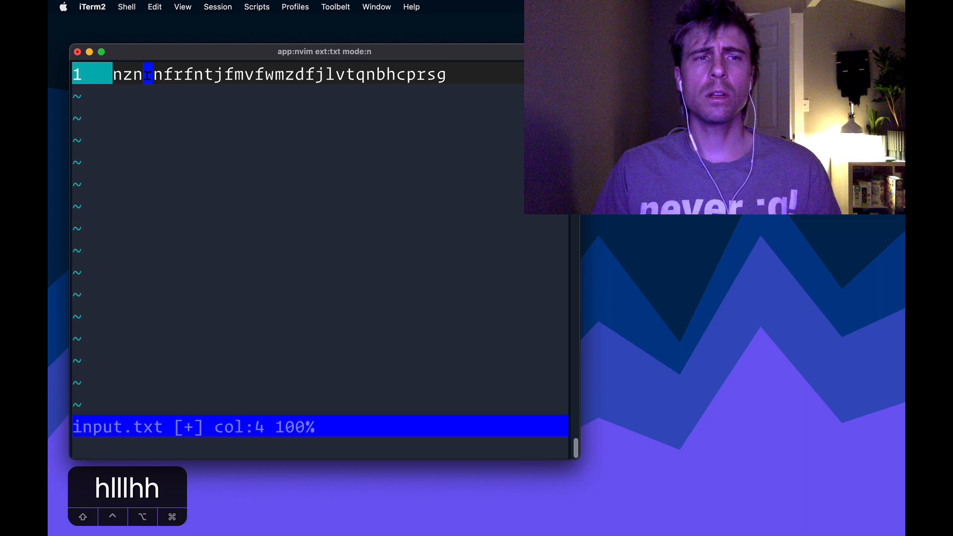
key("l")
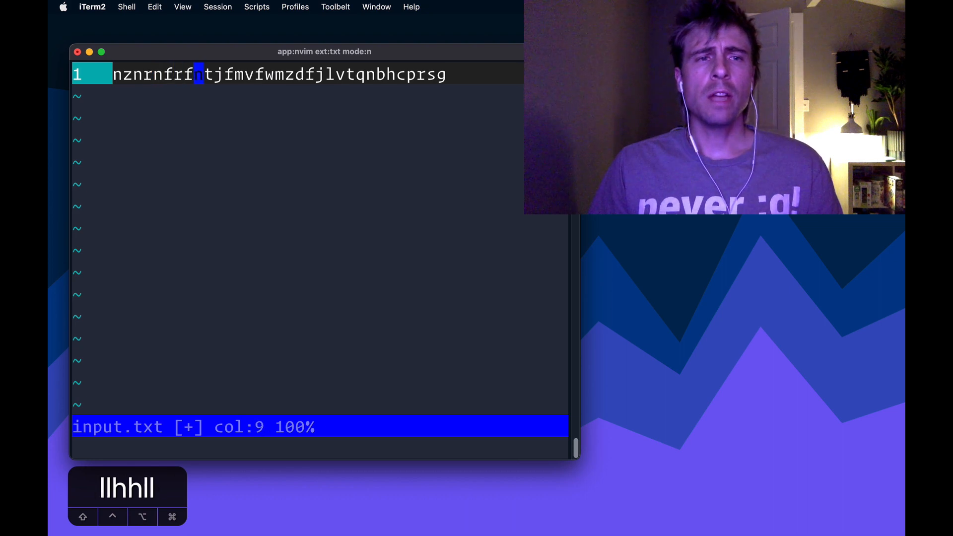
key("l")
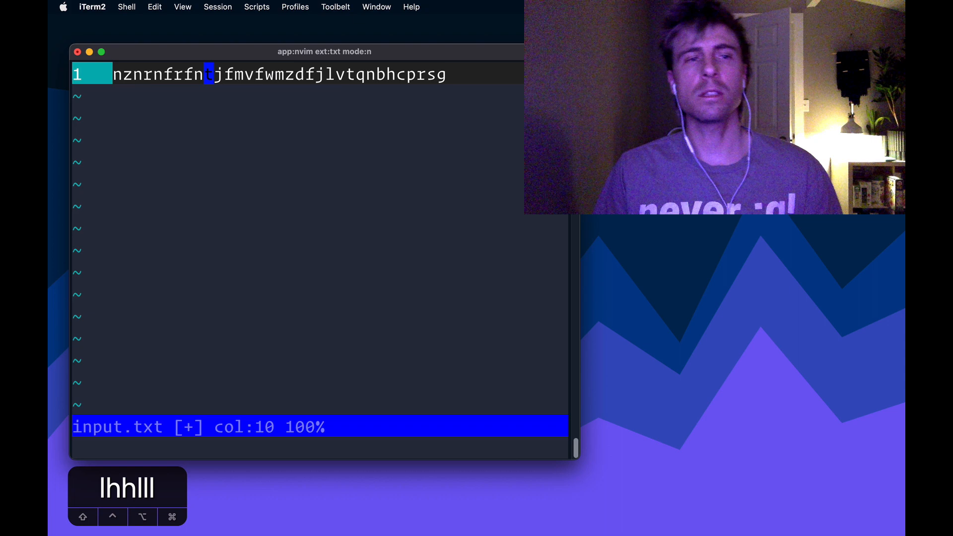
key("l")
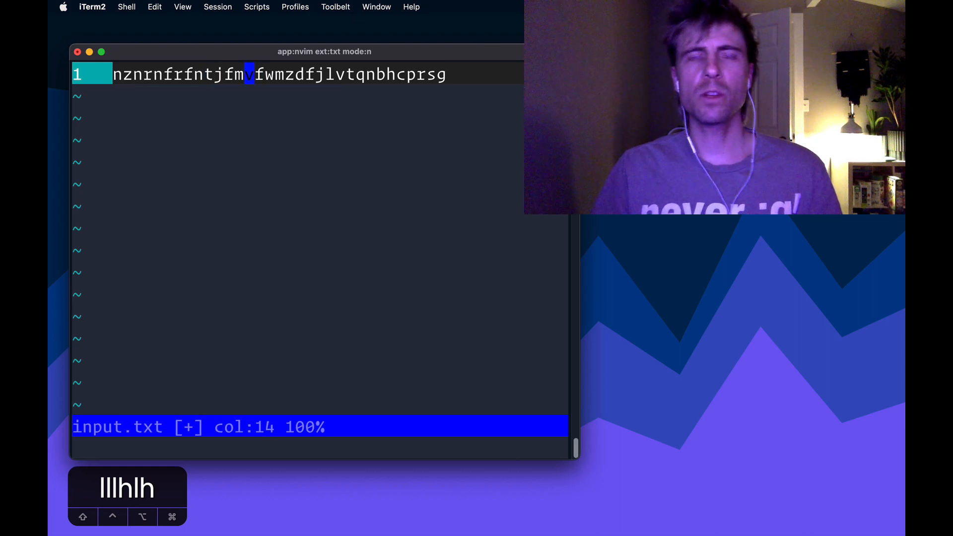
key("l")
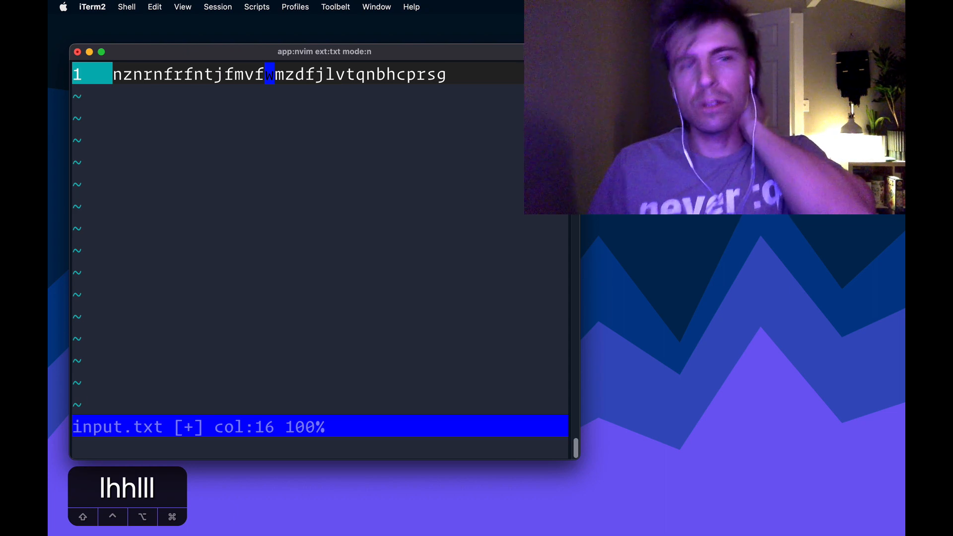
key("h")
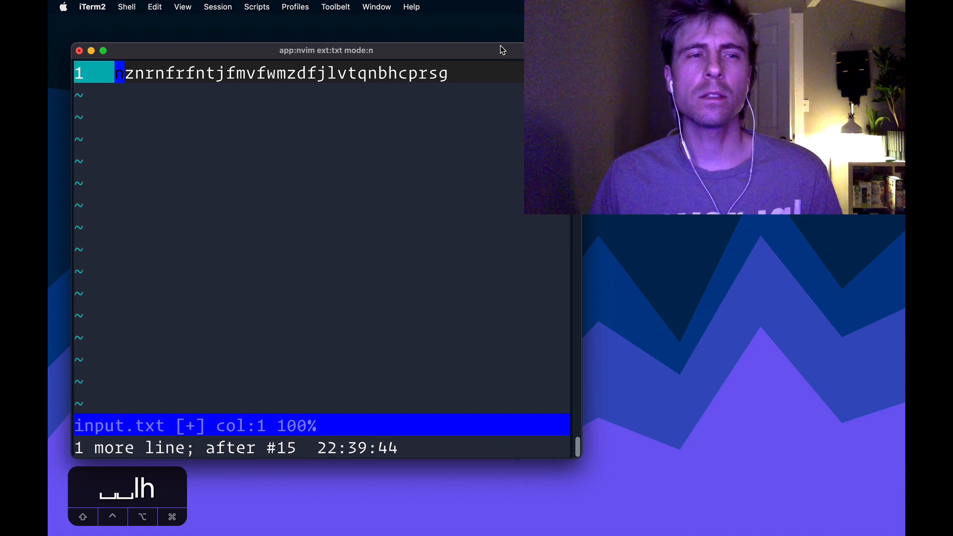
key("x")
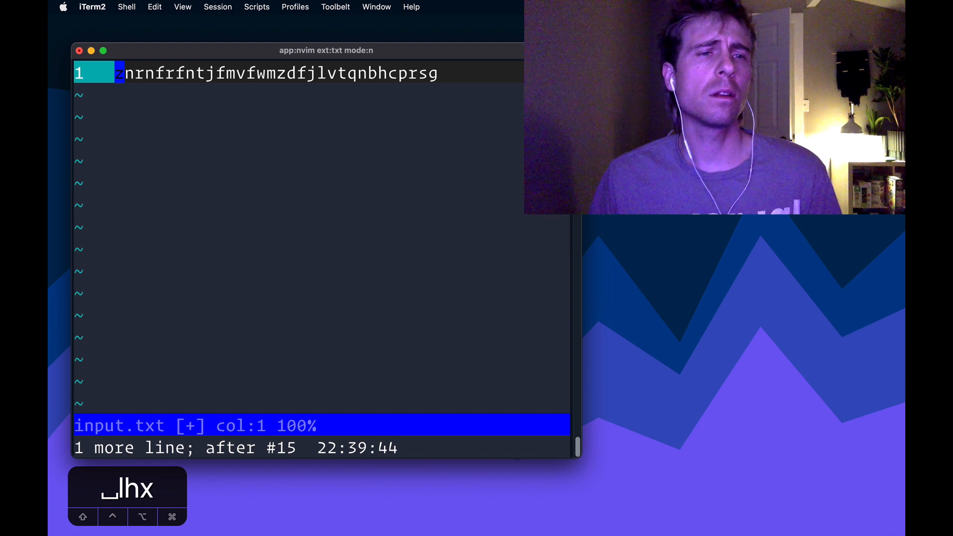
key("x")
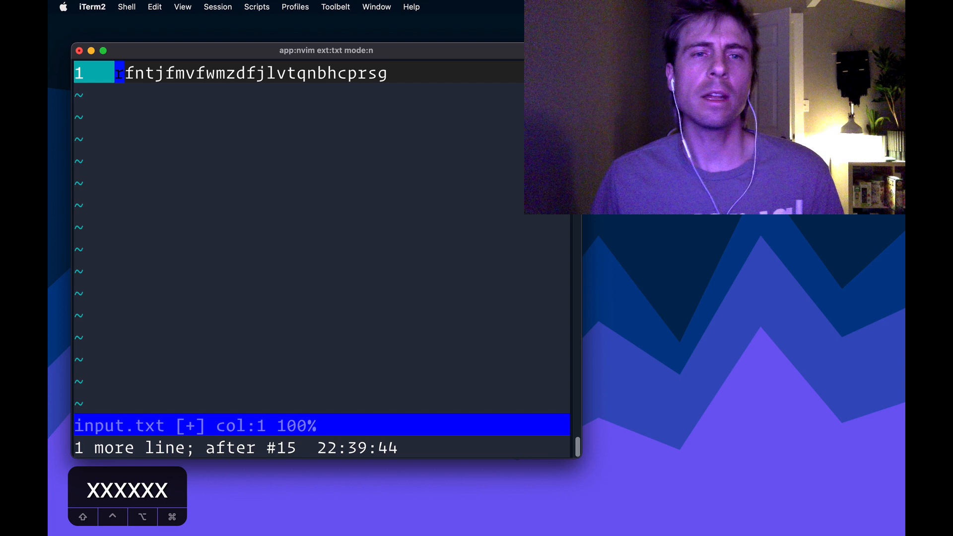
key("u")
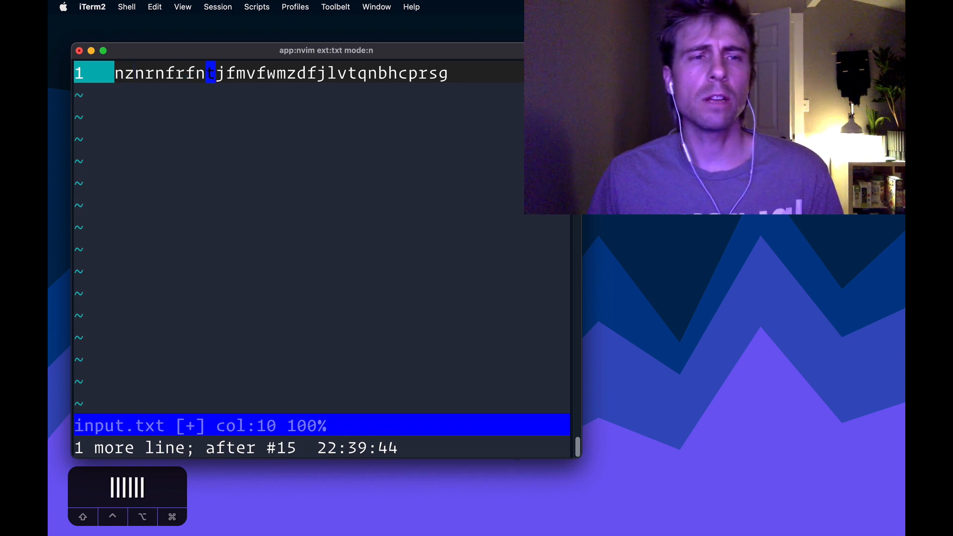
key("b")
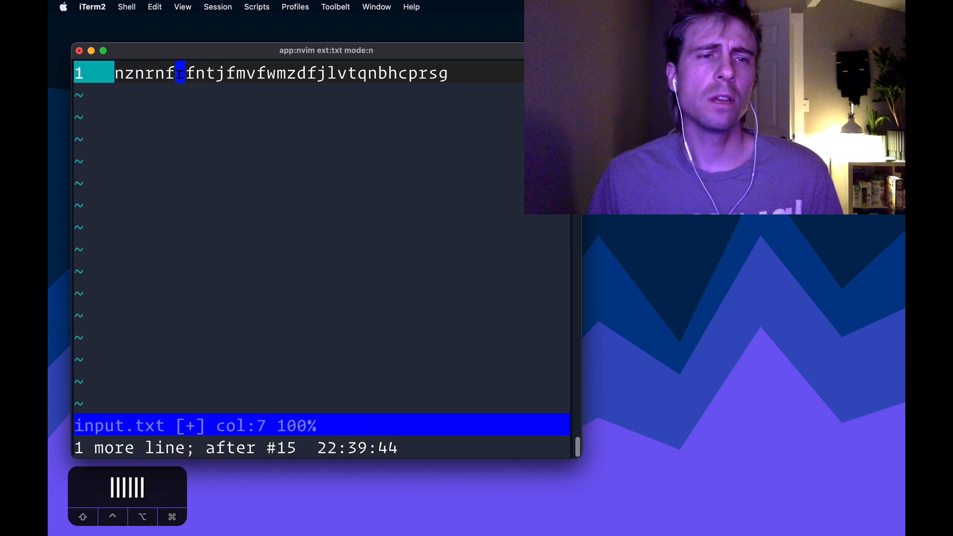
key("h")
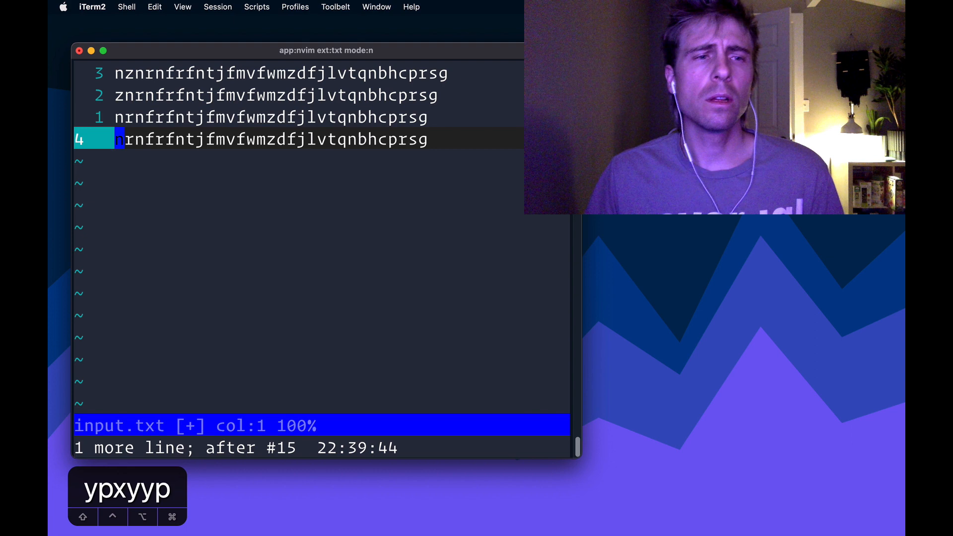
key("x")
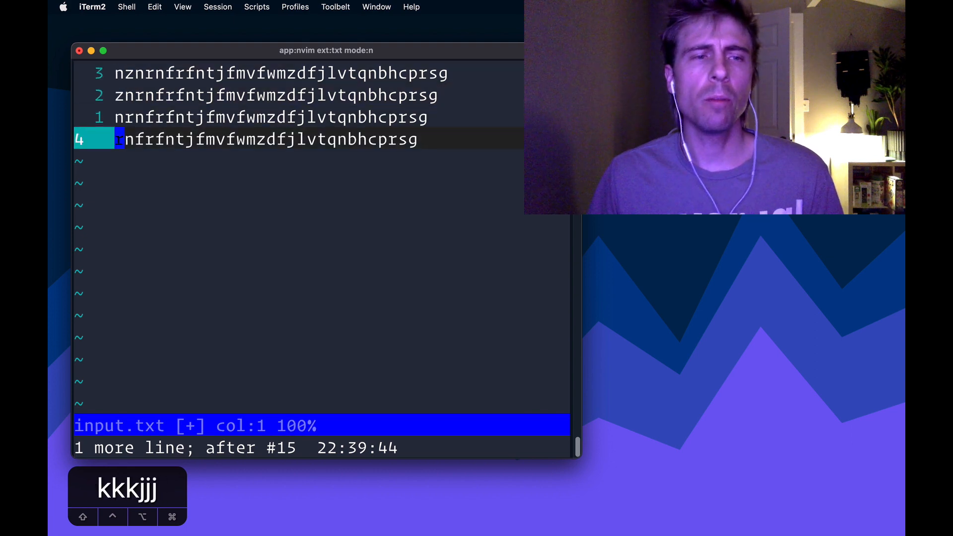
key("ctrl+v")
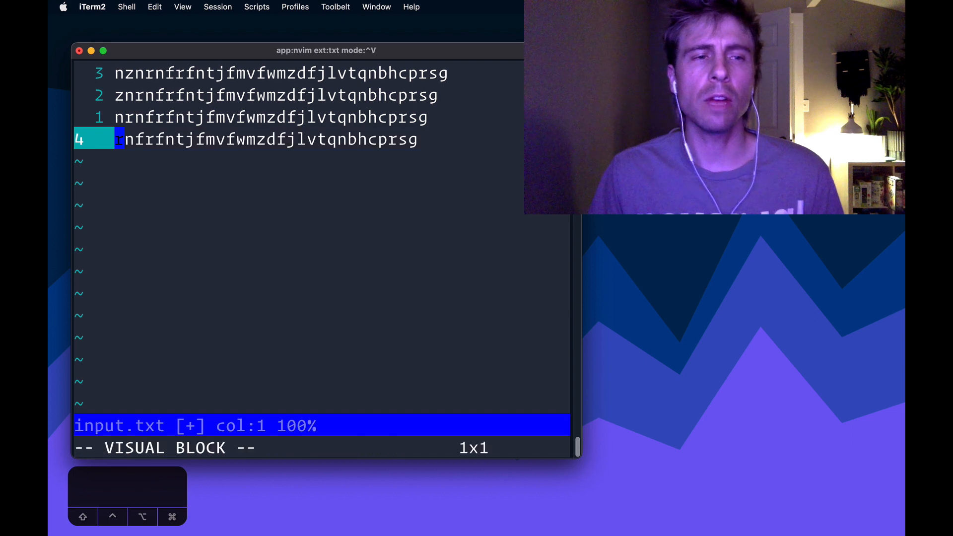
key("Escape")
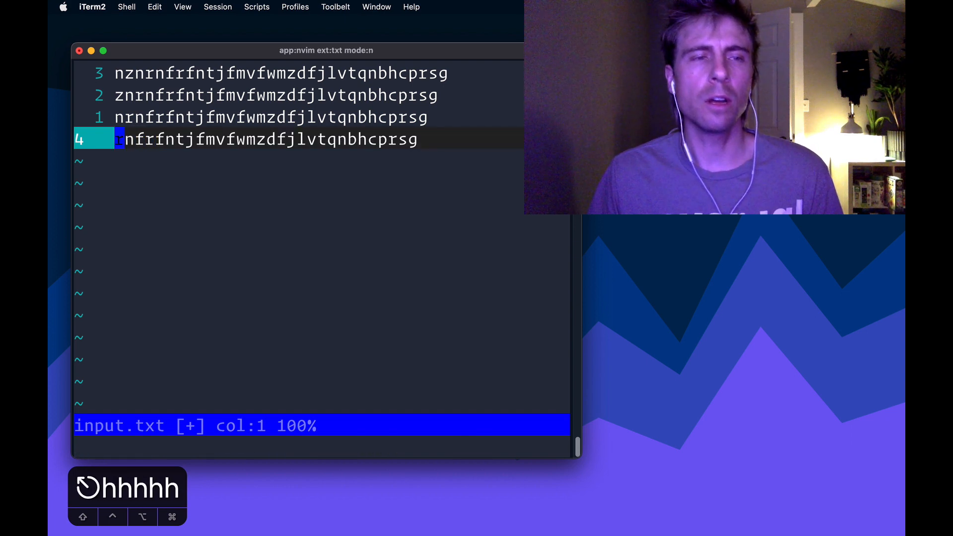
key("k")
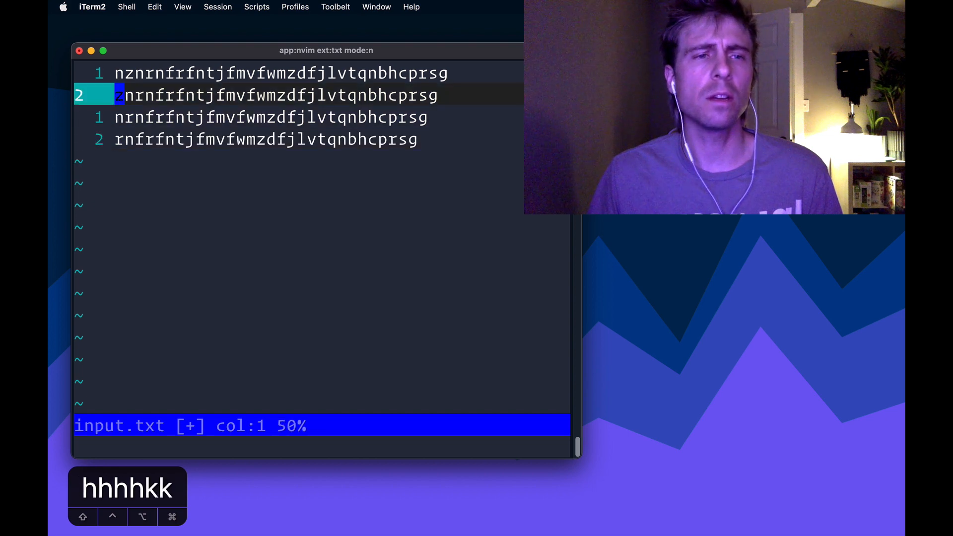
key("k")
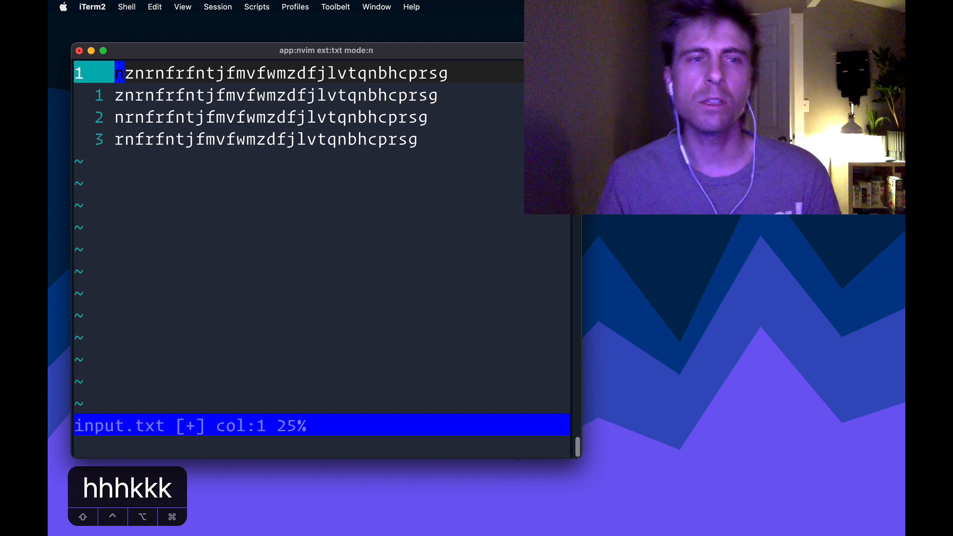
key("j")
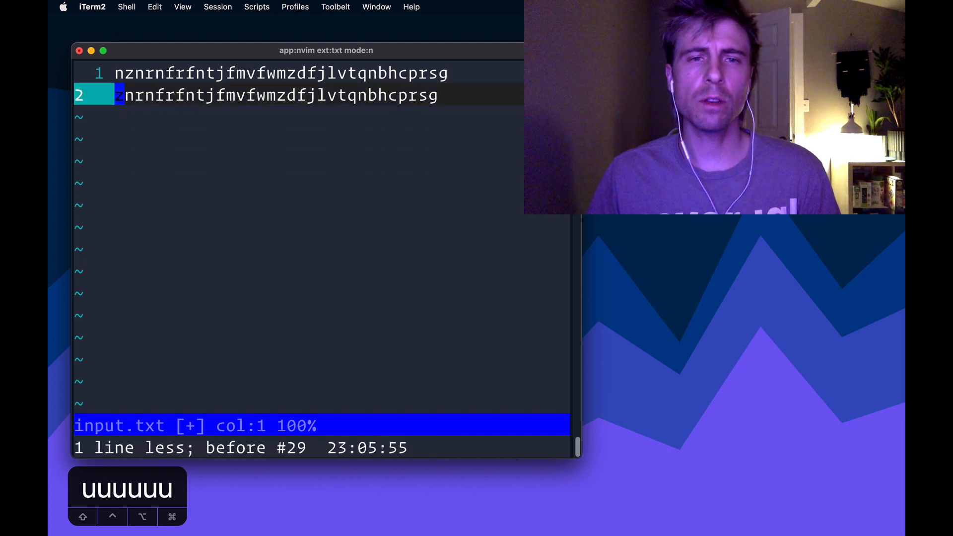
key("u")
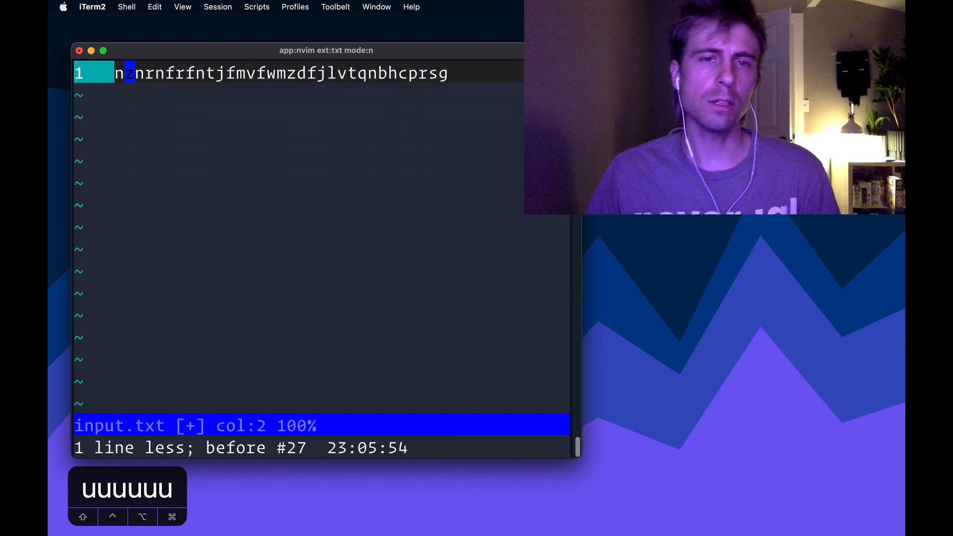
key("h")
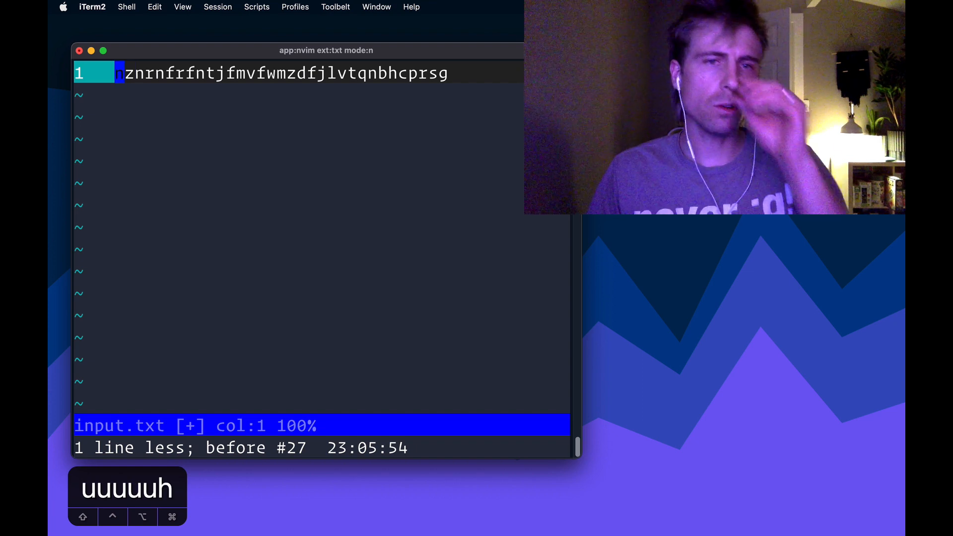
Record macro q that duplicates the line and deletes the copy's first character.
key("q")
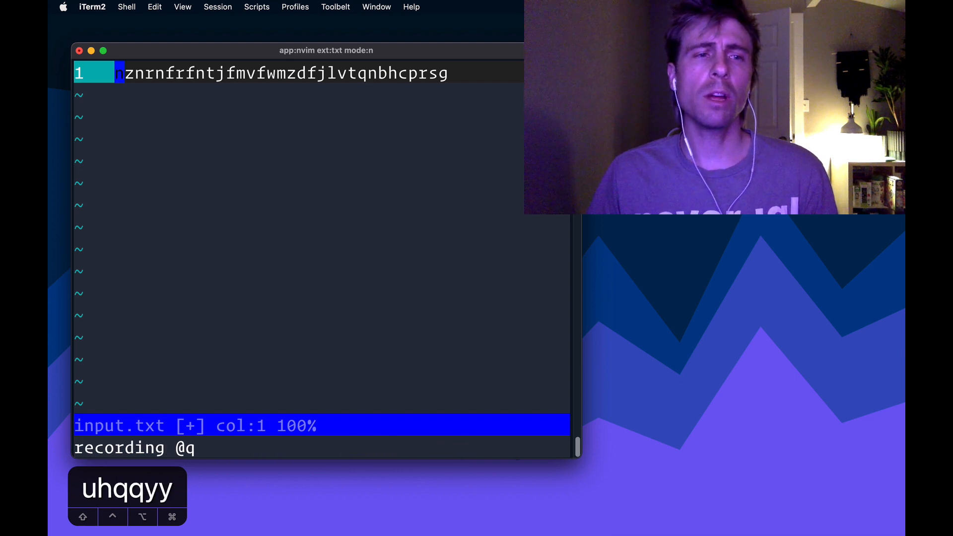
key("p")
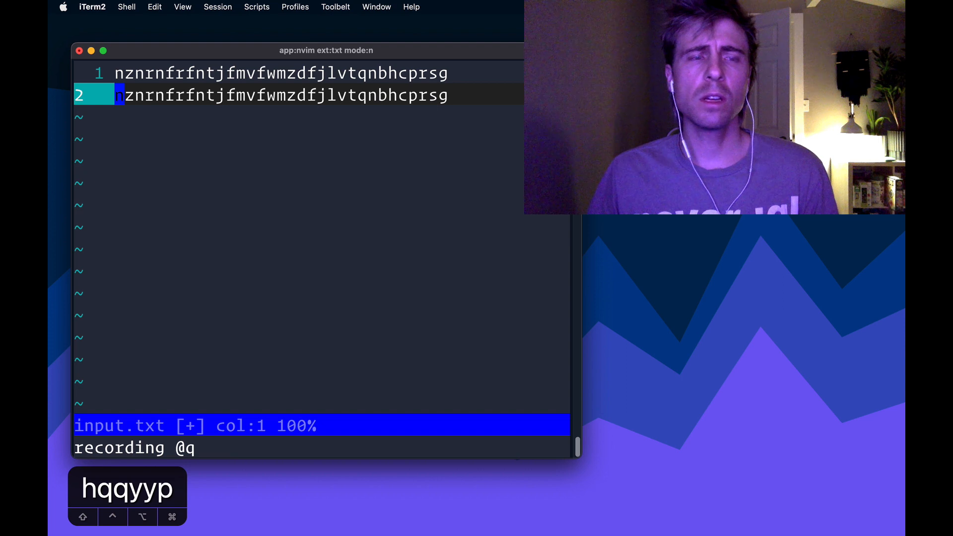
key("x")
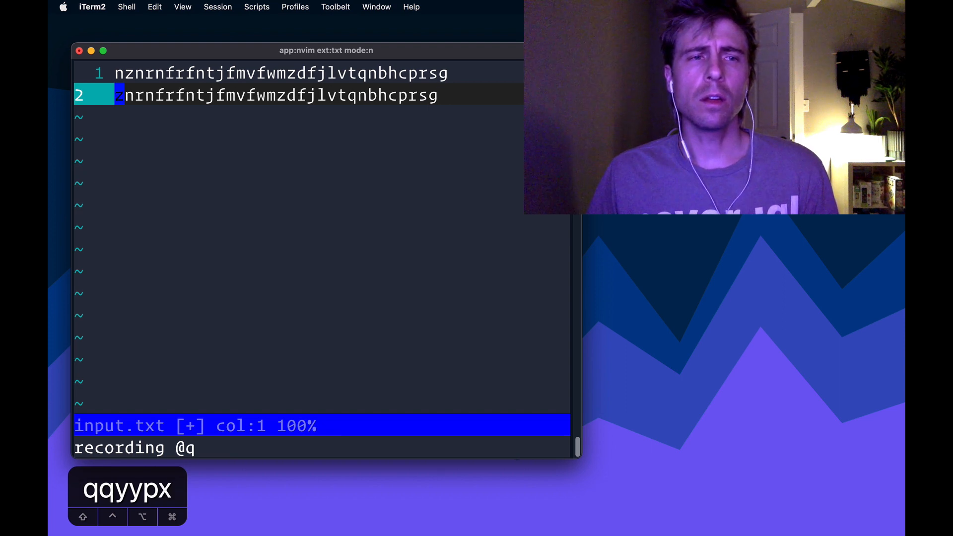
key("q")
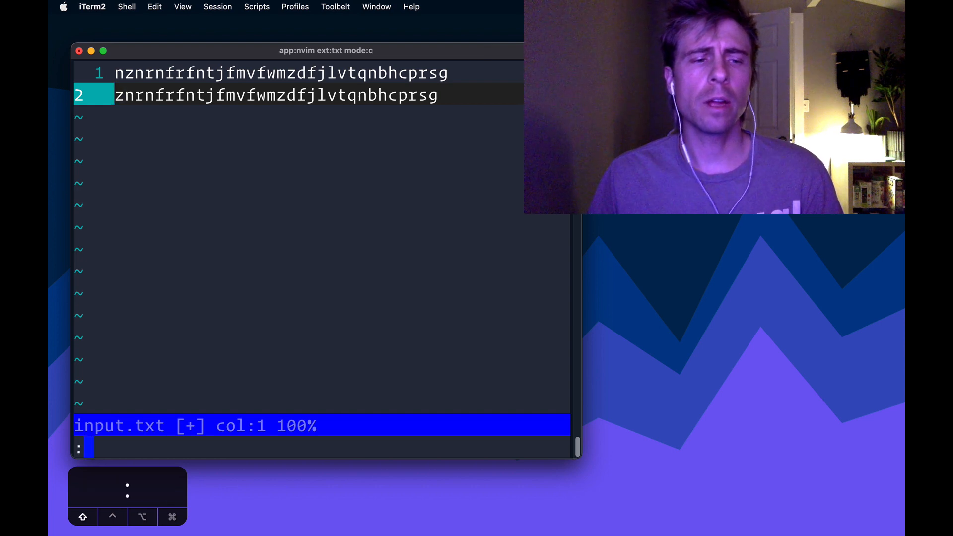
Enter :exe "norm " . col('$') . "@q" on the command line without running it.
type("exe")
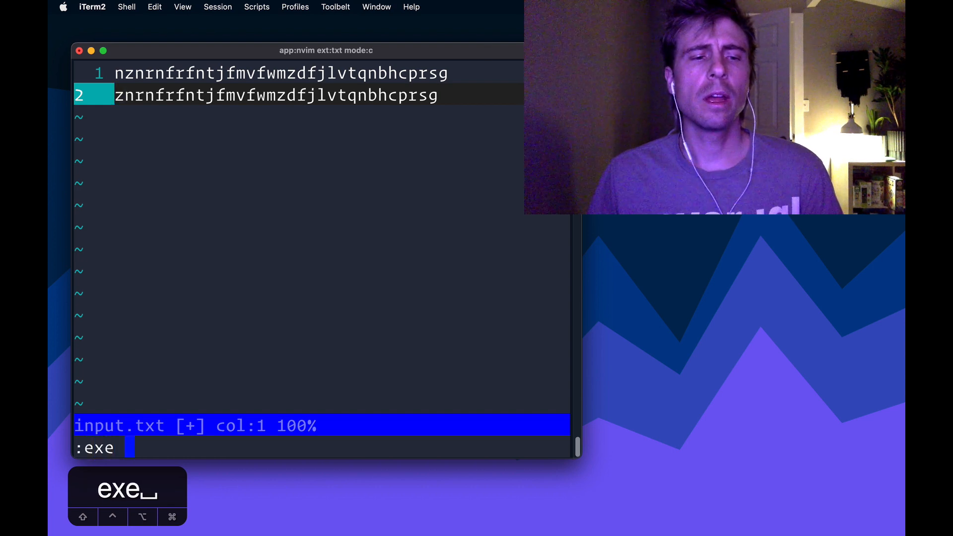
type("\"")
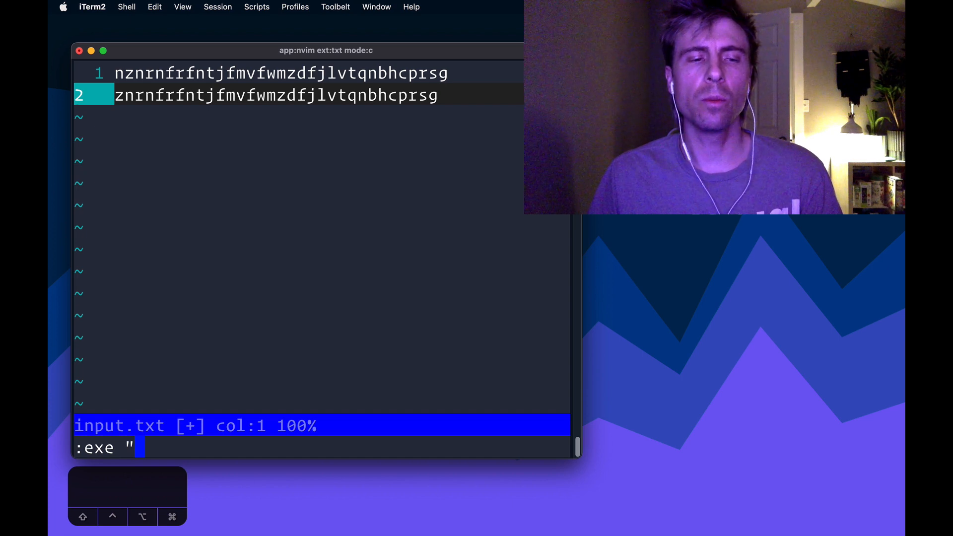
type("norm")
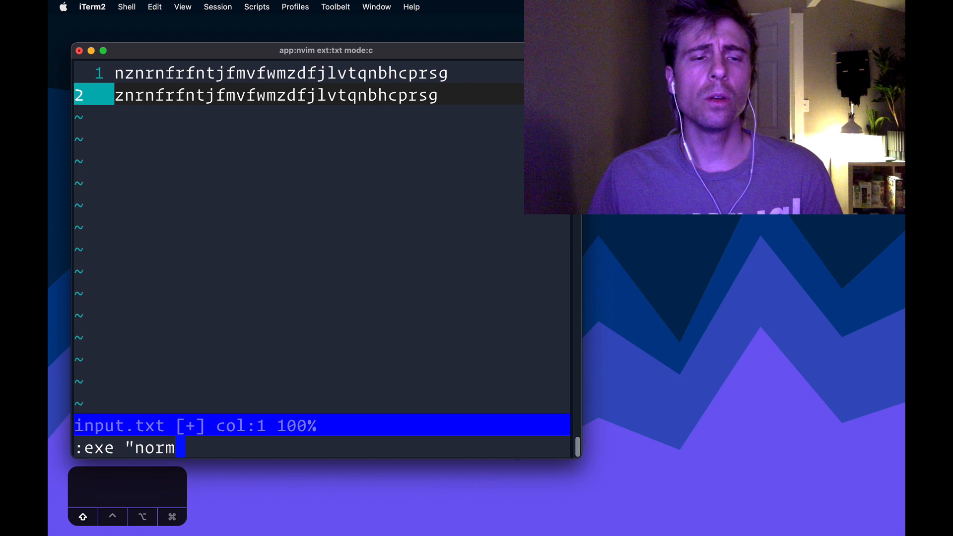
type("\" .")
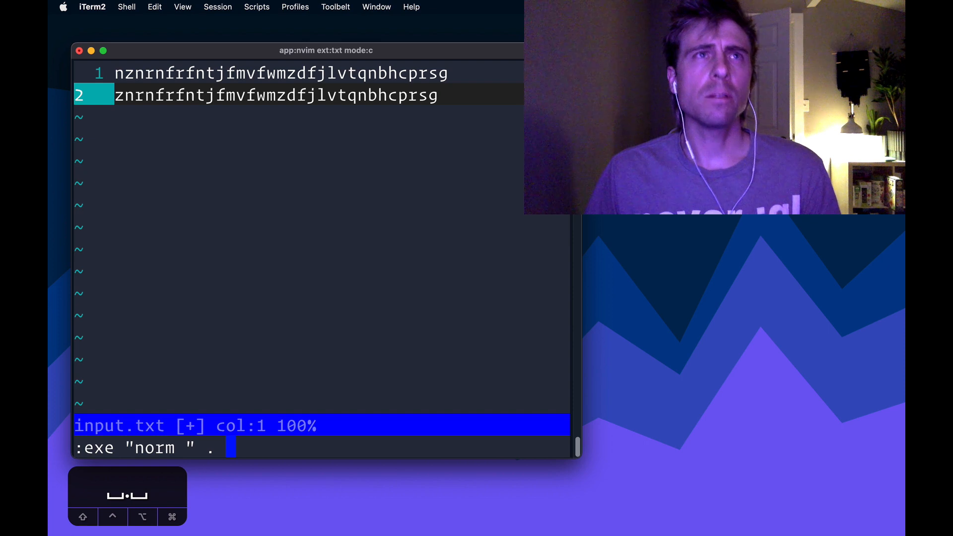
type("col('")
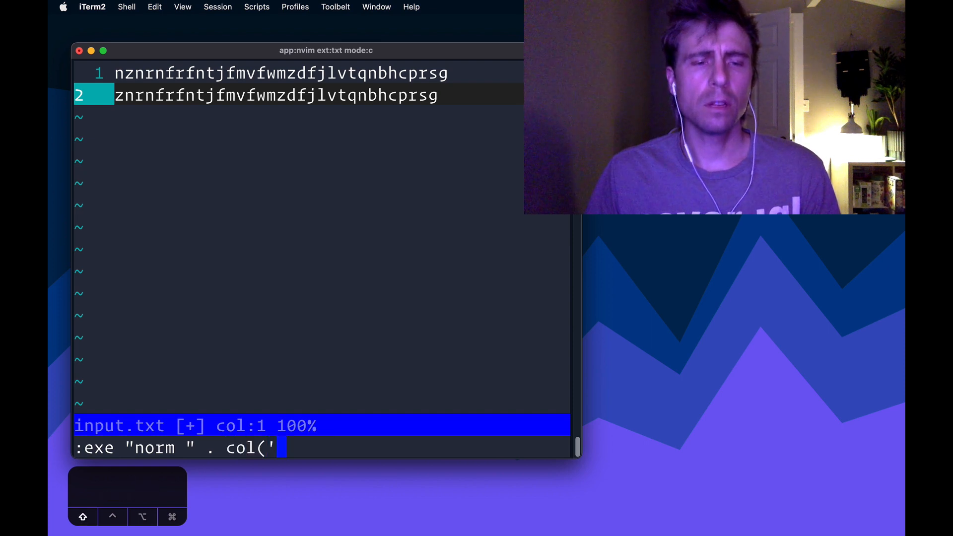
type("$")
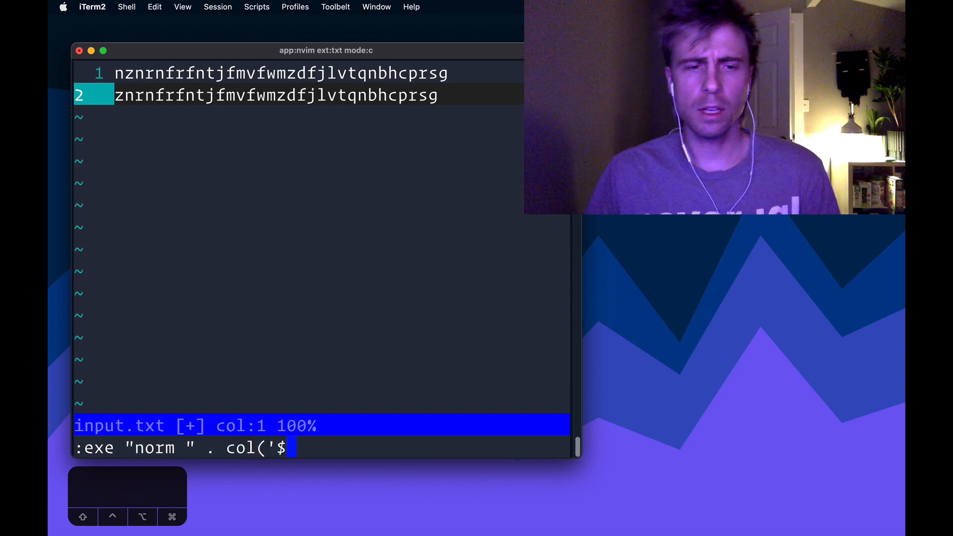
type("') .")
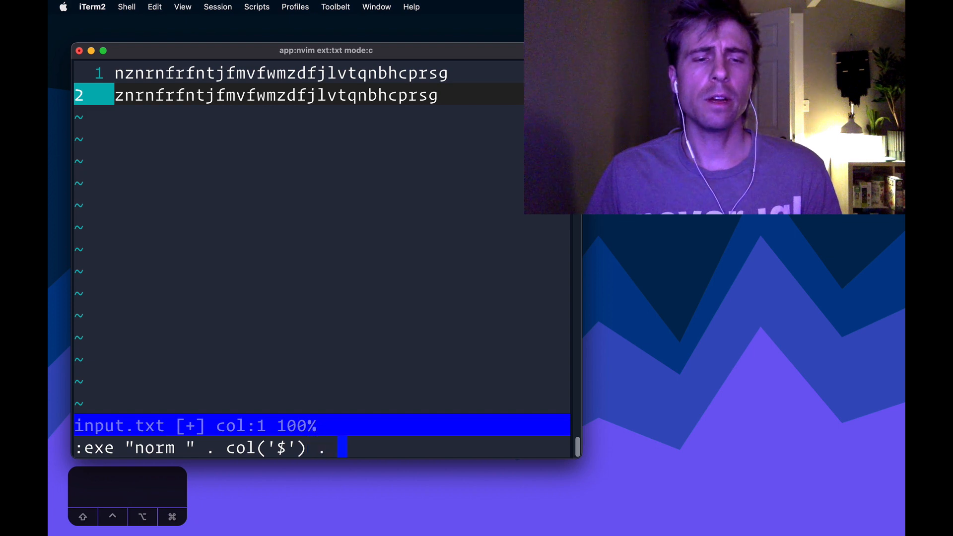
type("\"@q")
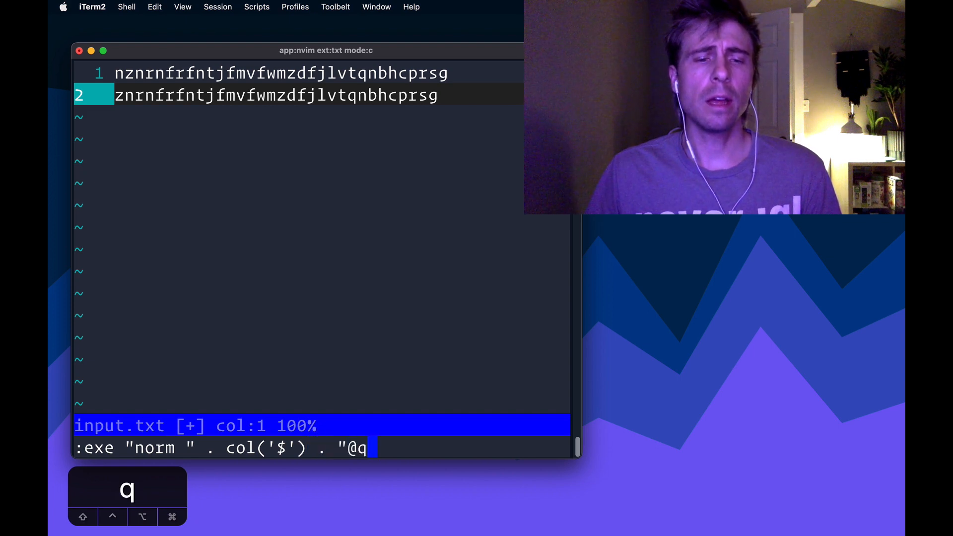
type("\"")
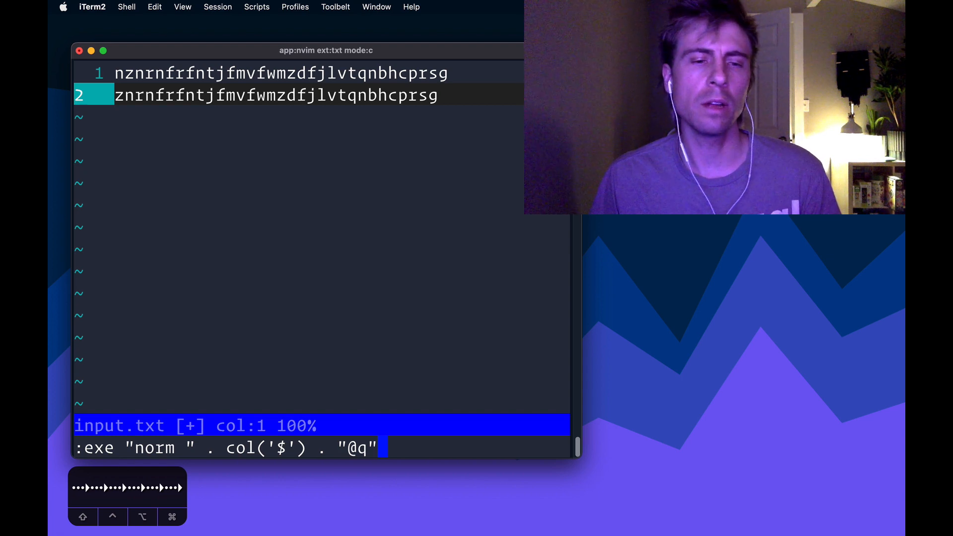
Run the macro-repeat command to build successively shorter copies, then return to the top.
key("Return")
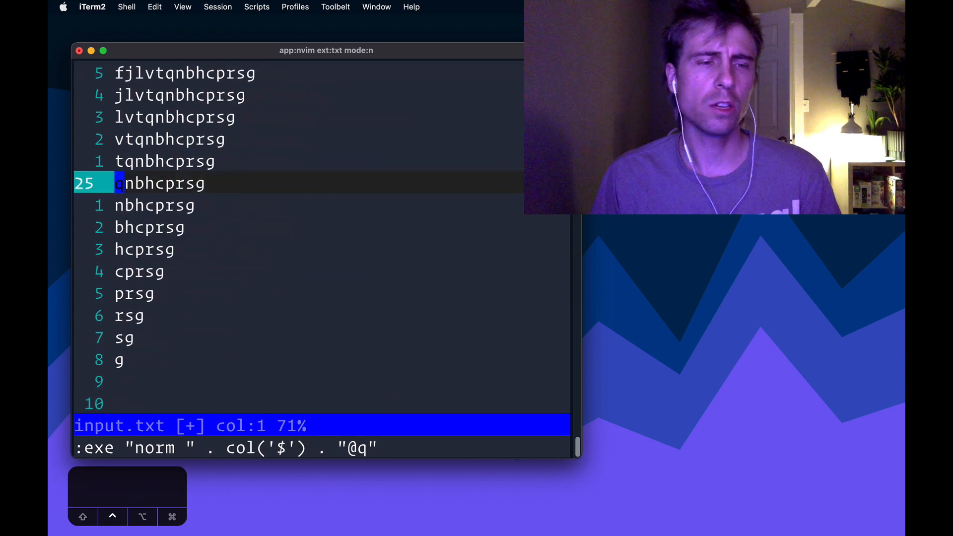
key("Return")
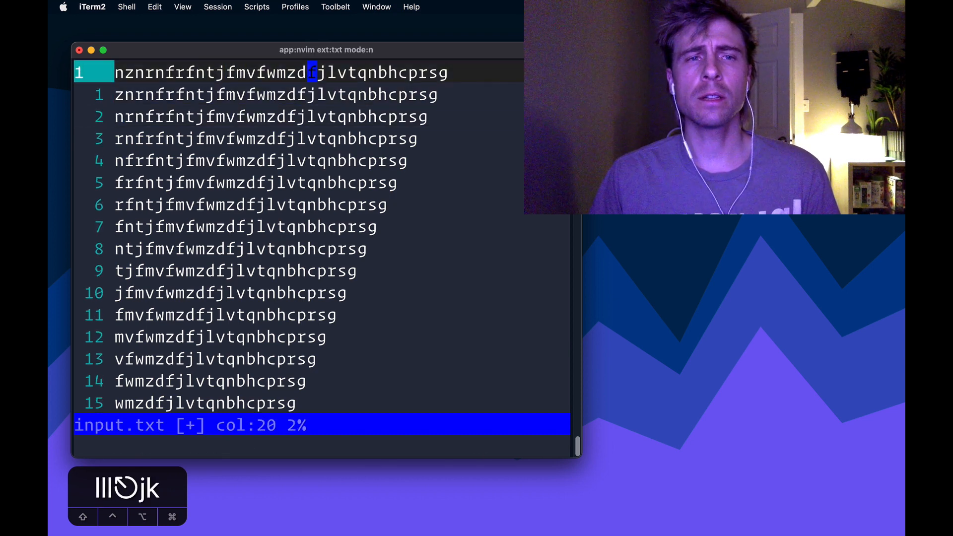
key("h")
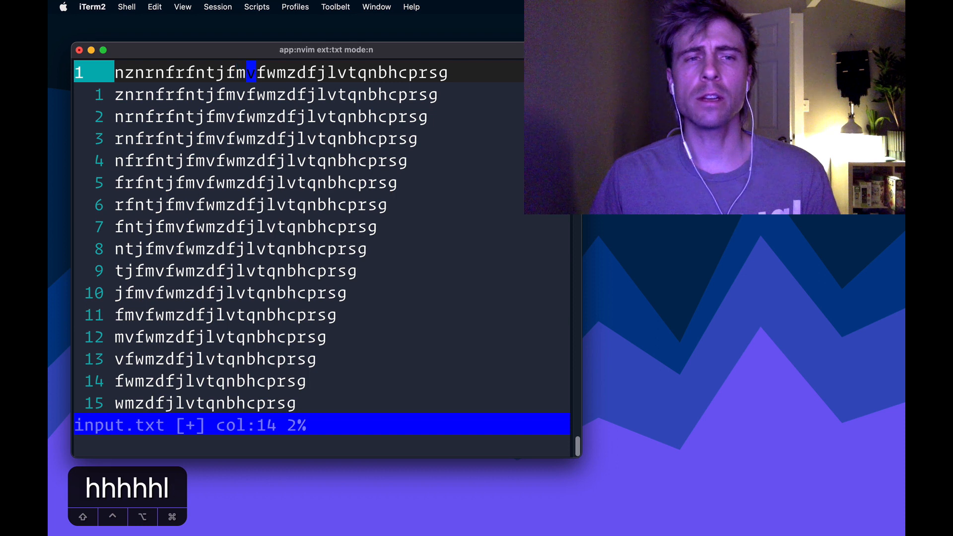
key("j")
type(":%")
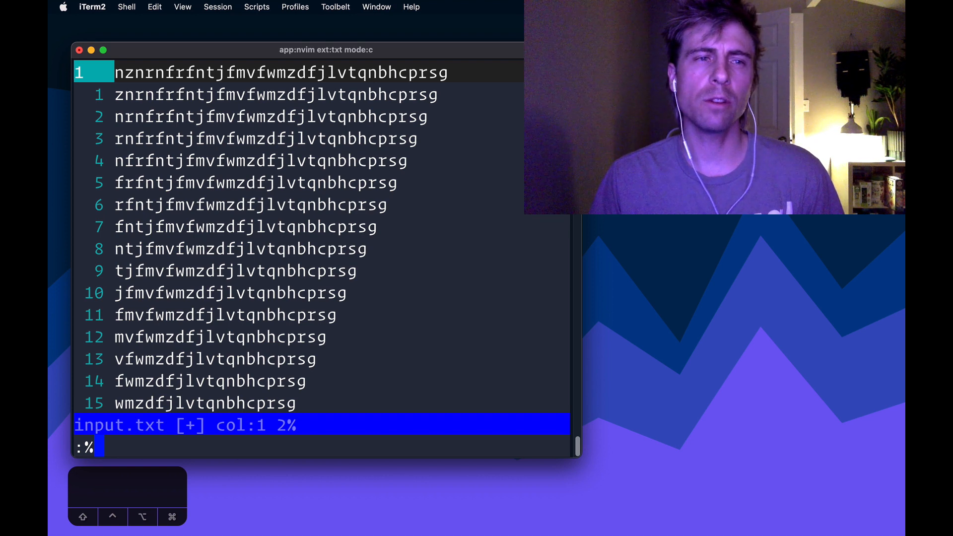
Enter :%norm 4ld$ to trim every line to its first four characters.
type("norm")
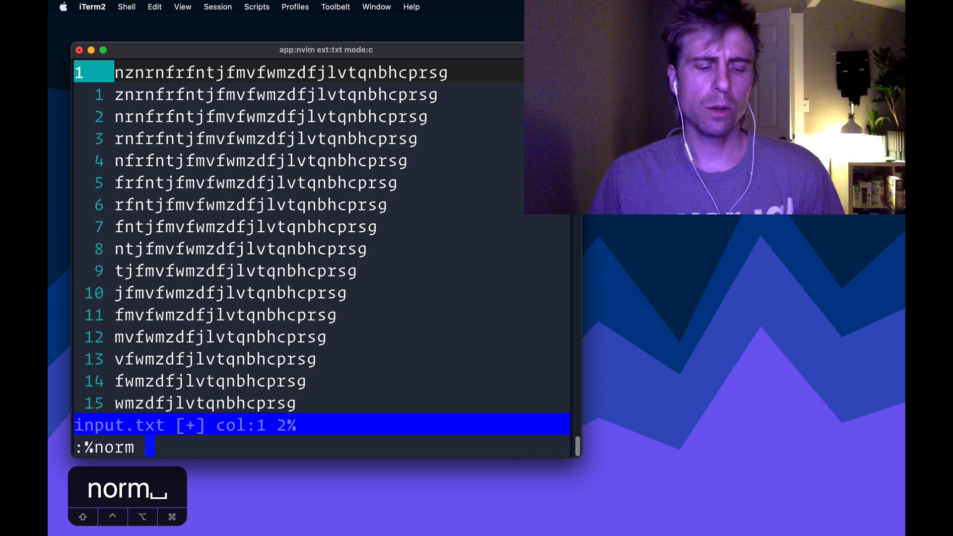
type("4l")
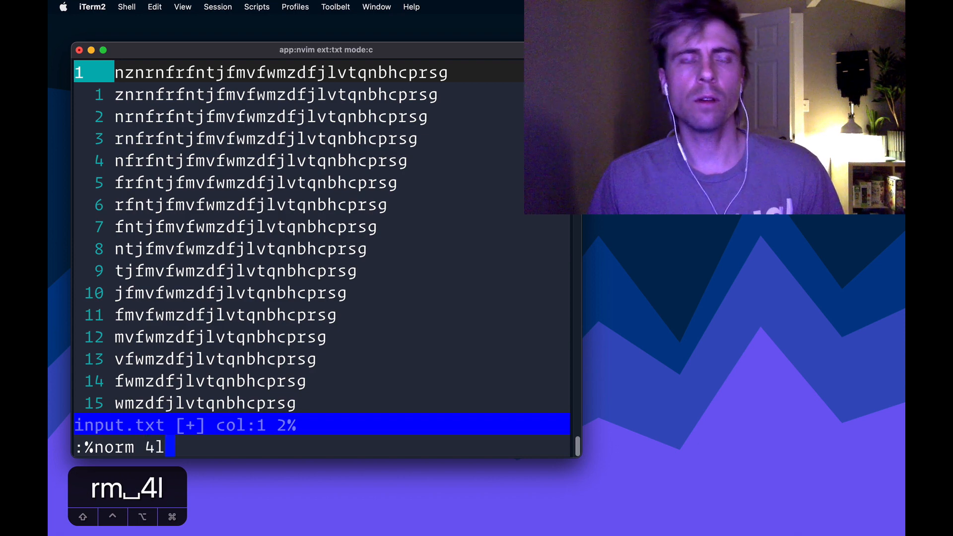
type("d")
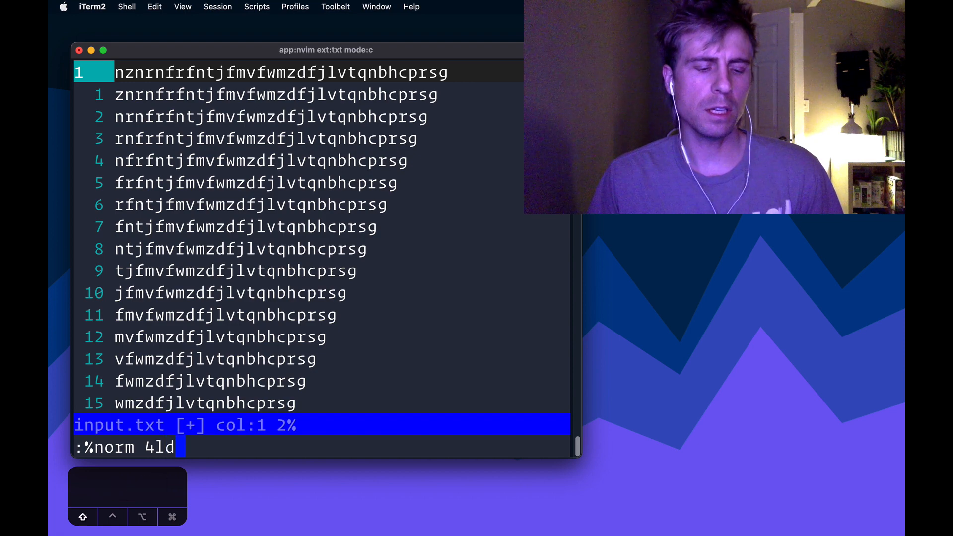
type("$")
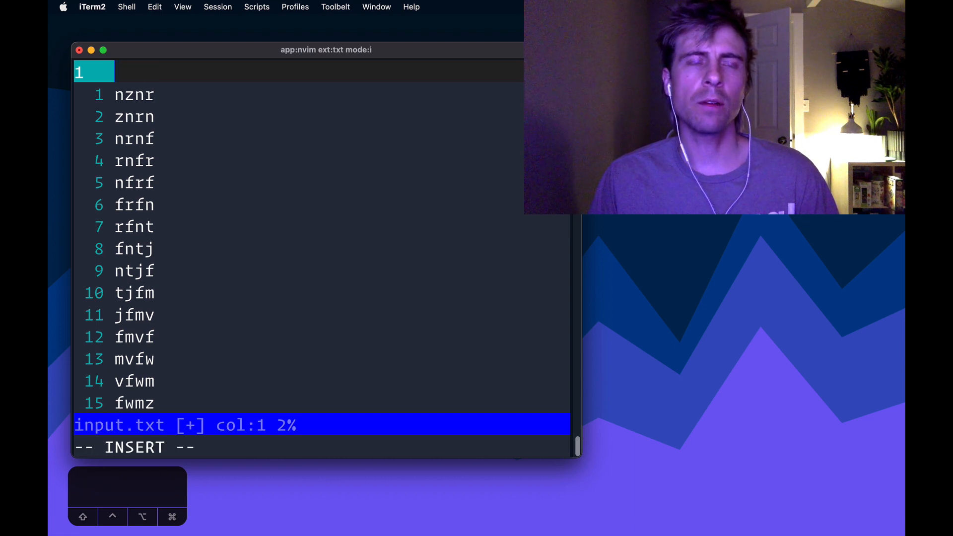
key("Escape")
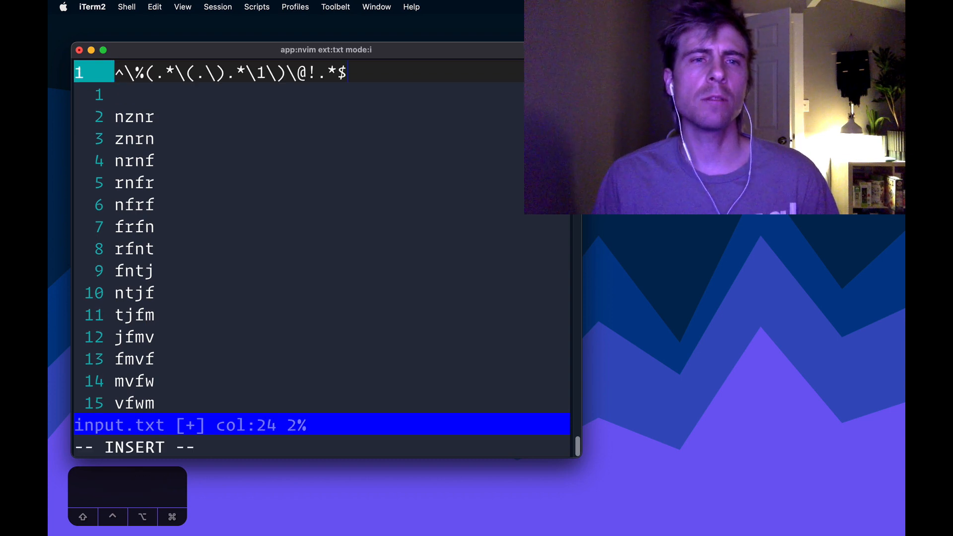
key("Escape")
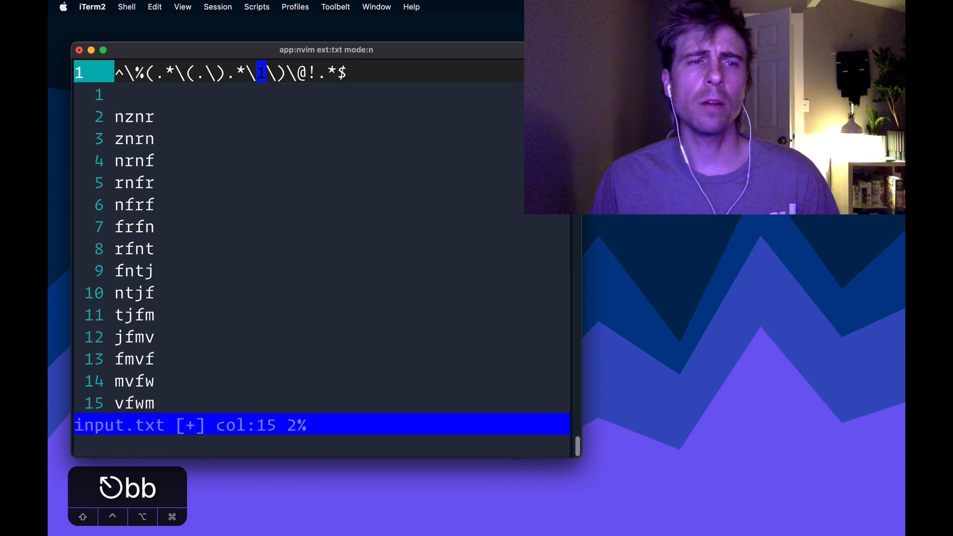
key("b")
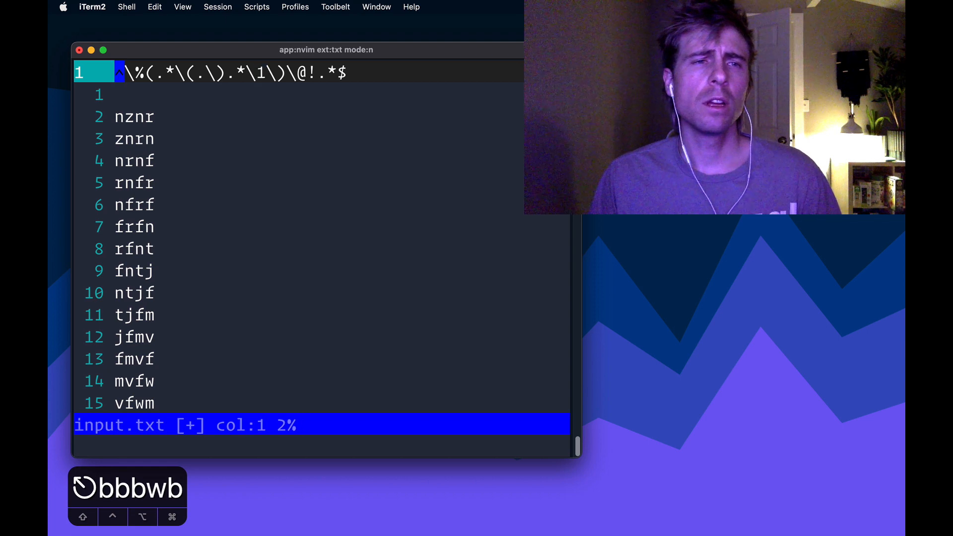
key("l")
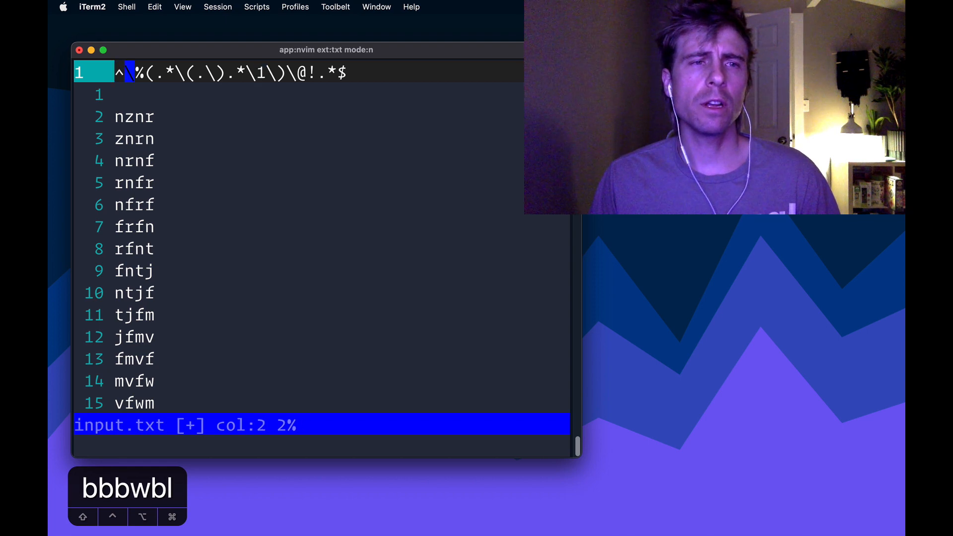
key("w")
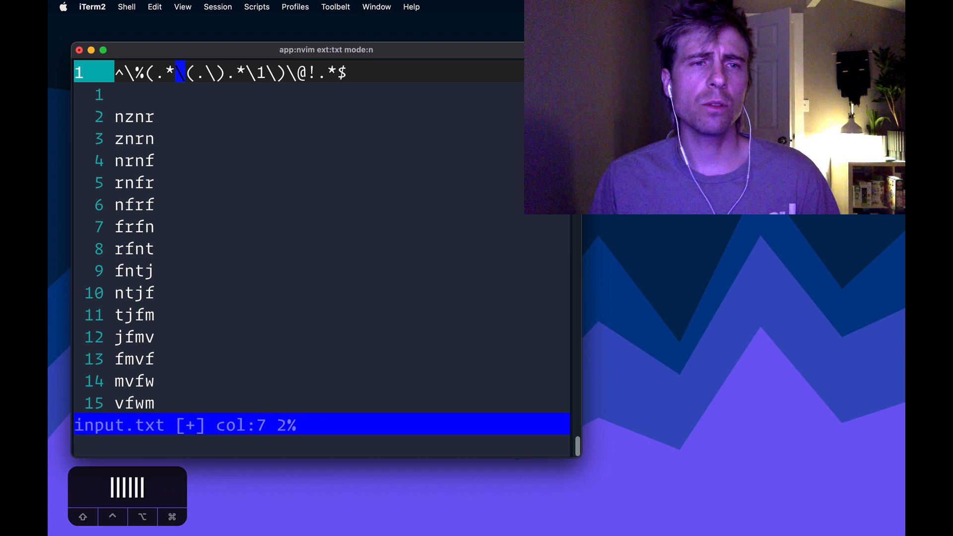
key("l")
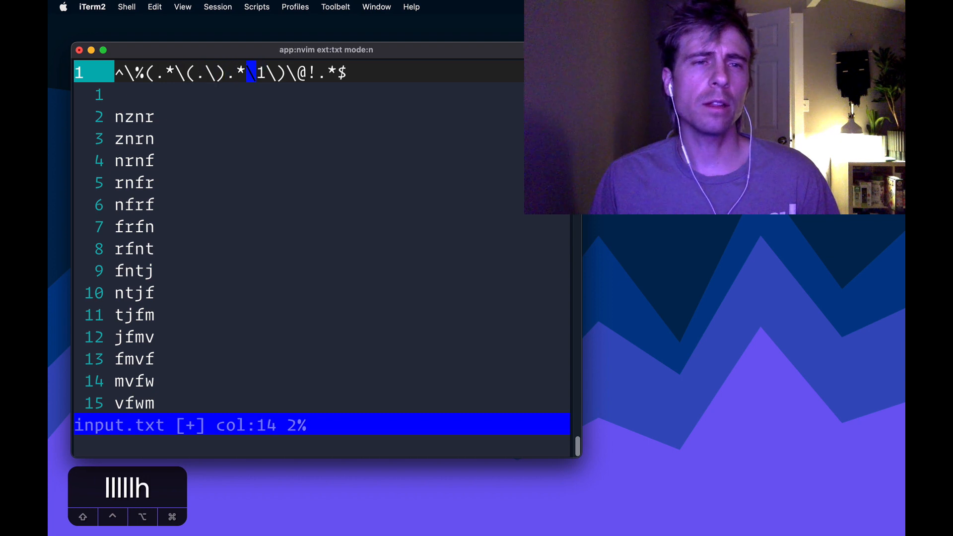
key("ctrl+v")
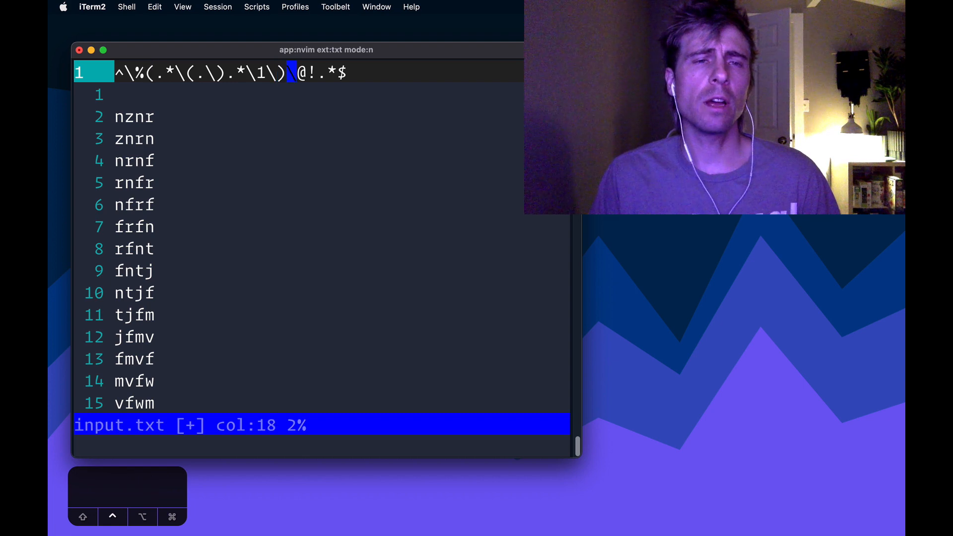
key("ctrl+v")
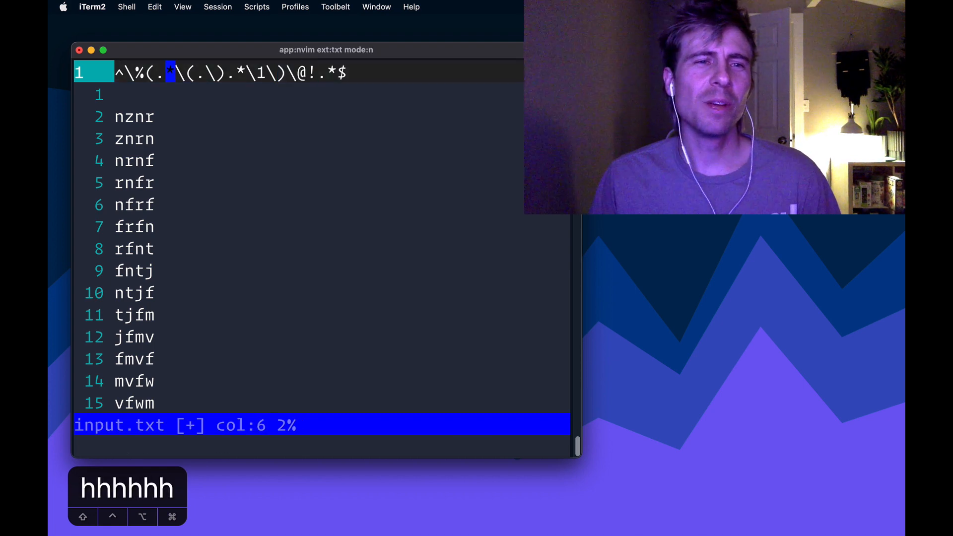
key("l")
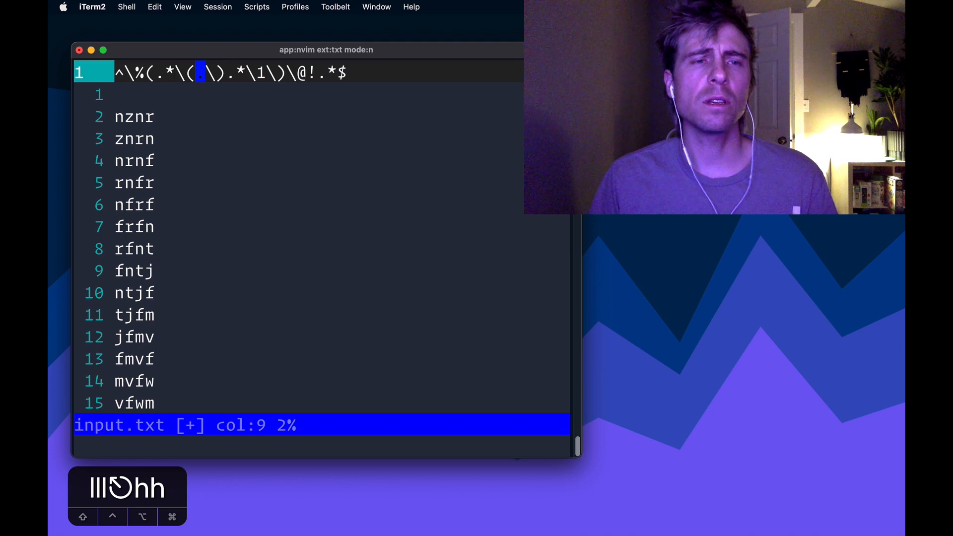
key("h")
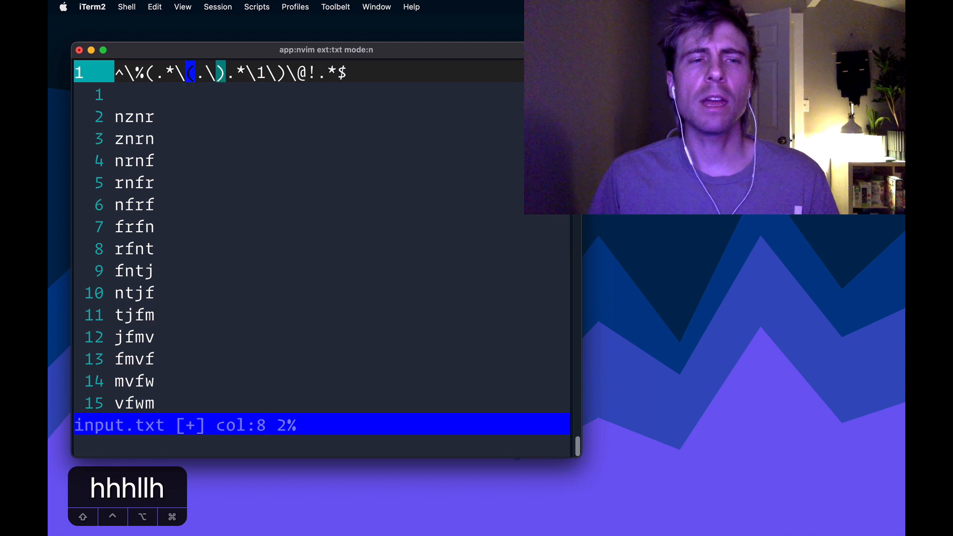
key("ctrl+v")
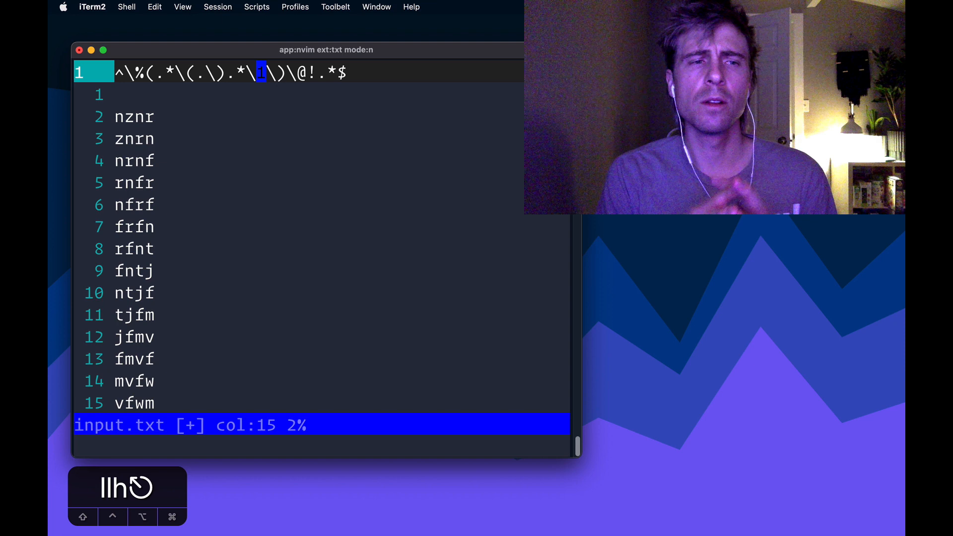
key("j")
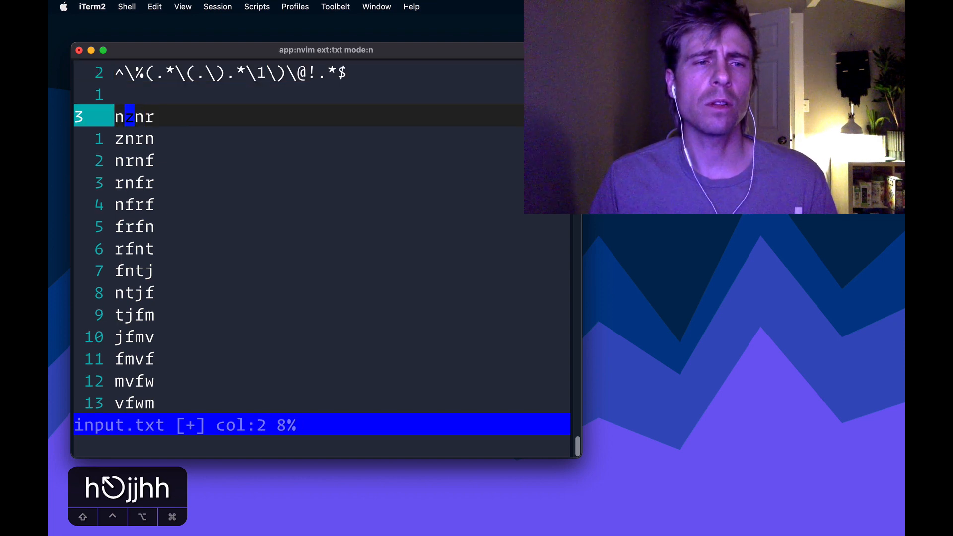
key("l")
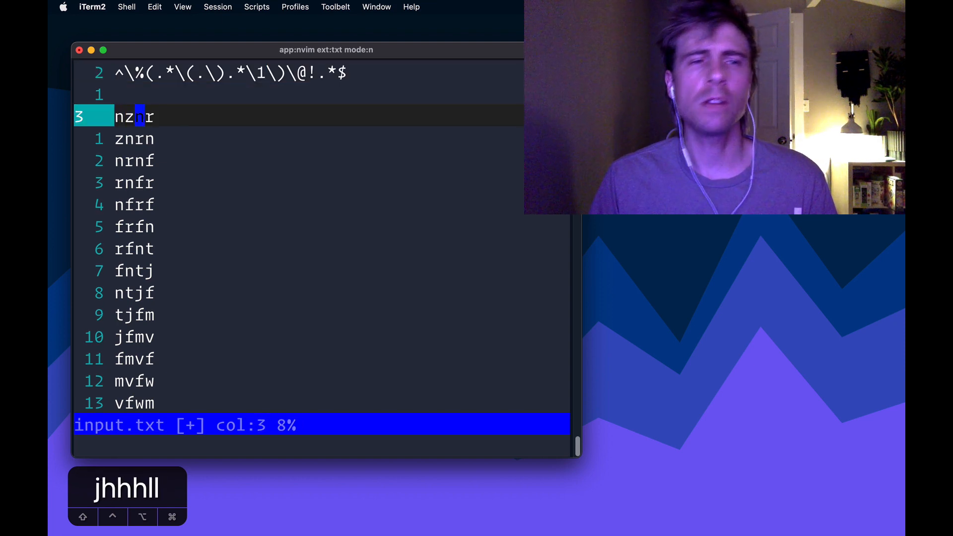
key("h")
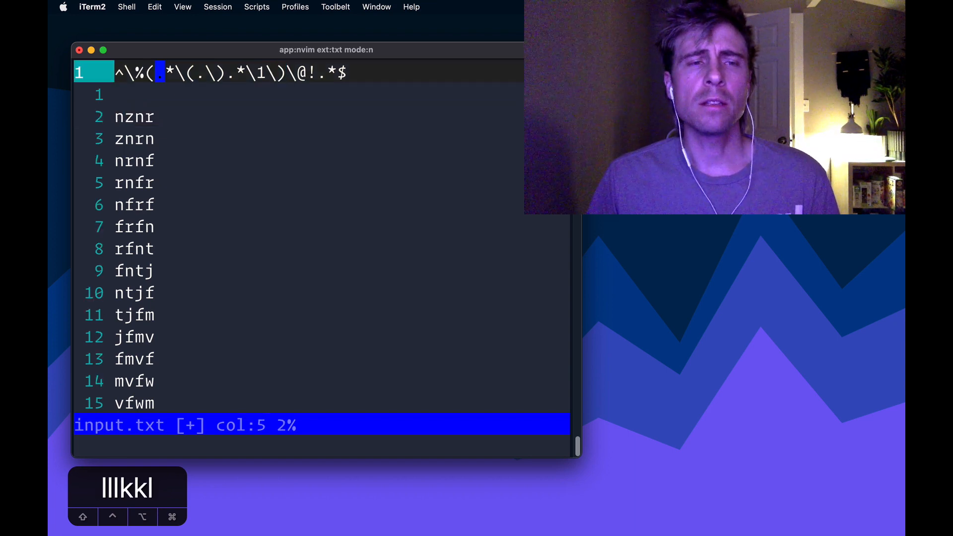
key("l")
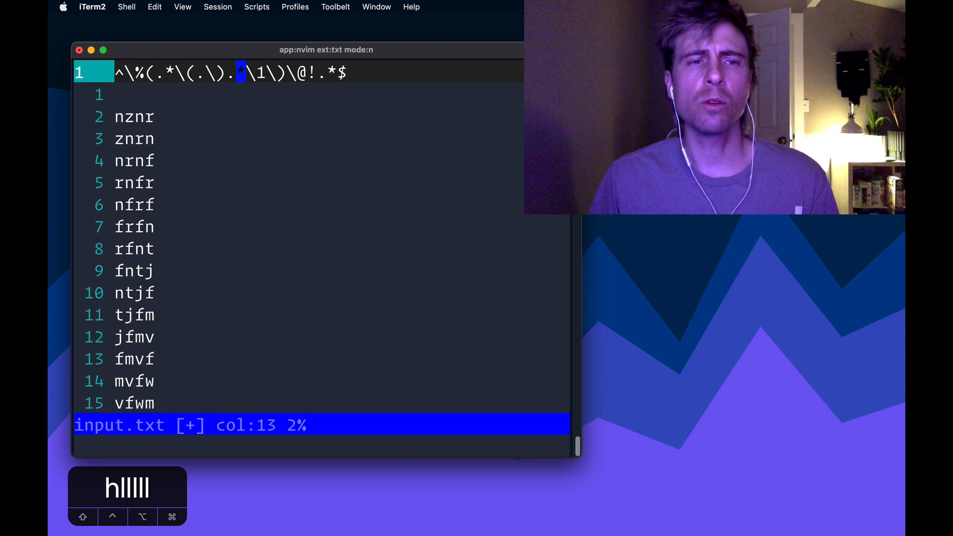
key("l")
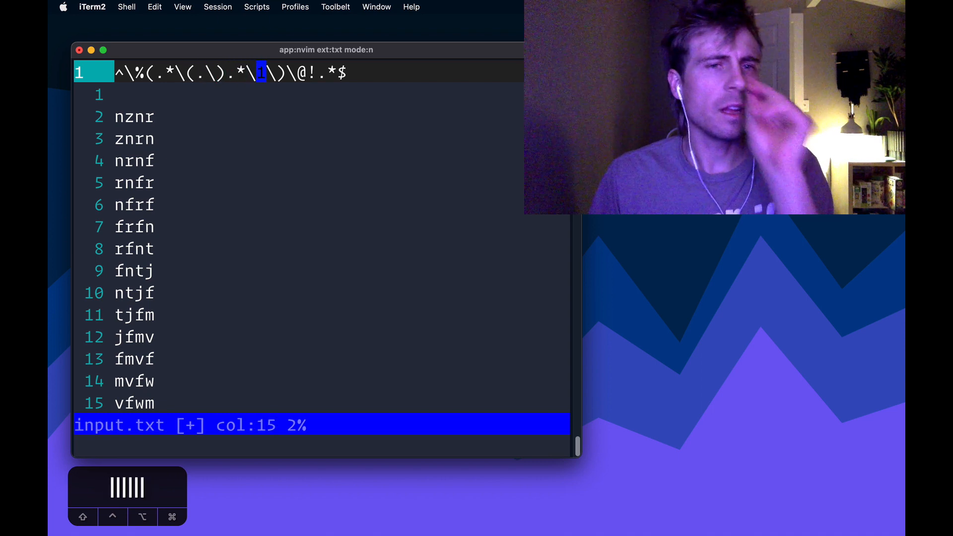
key("l")
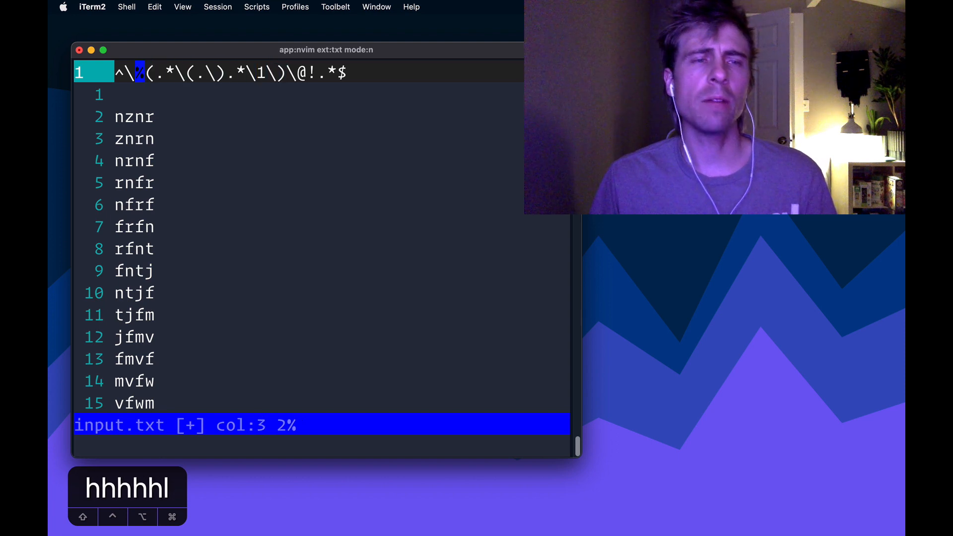
key("l")
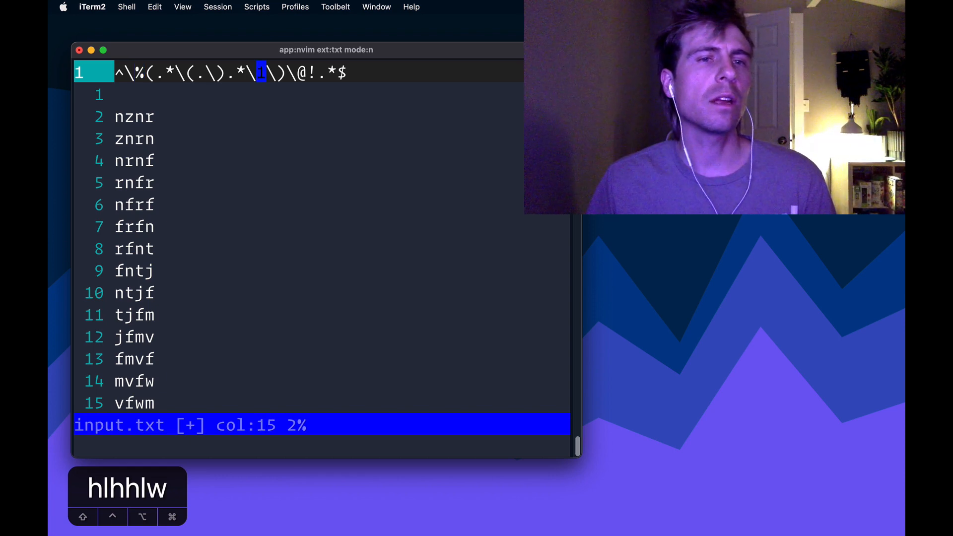
key("ctrl+v")
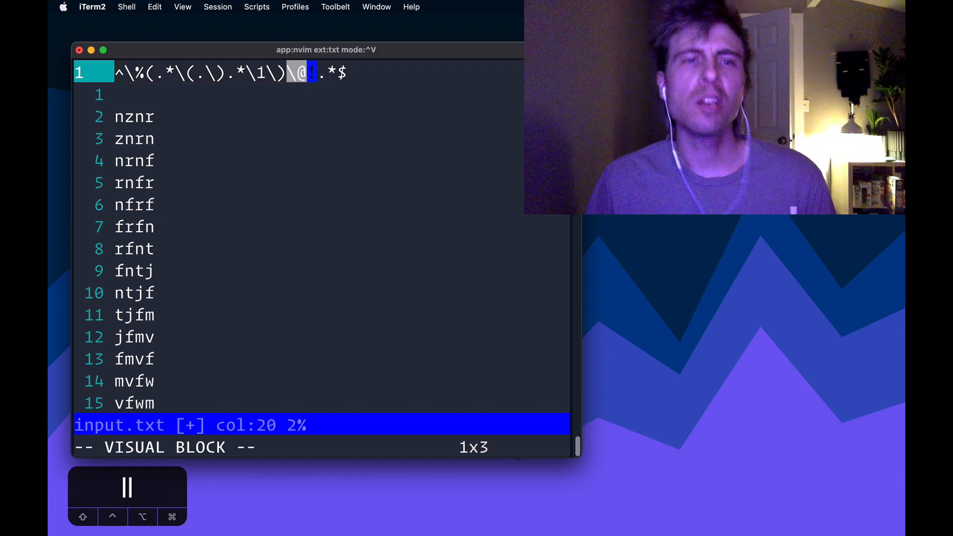
key(":")
type(":h \\")
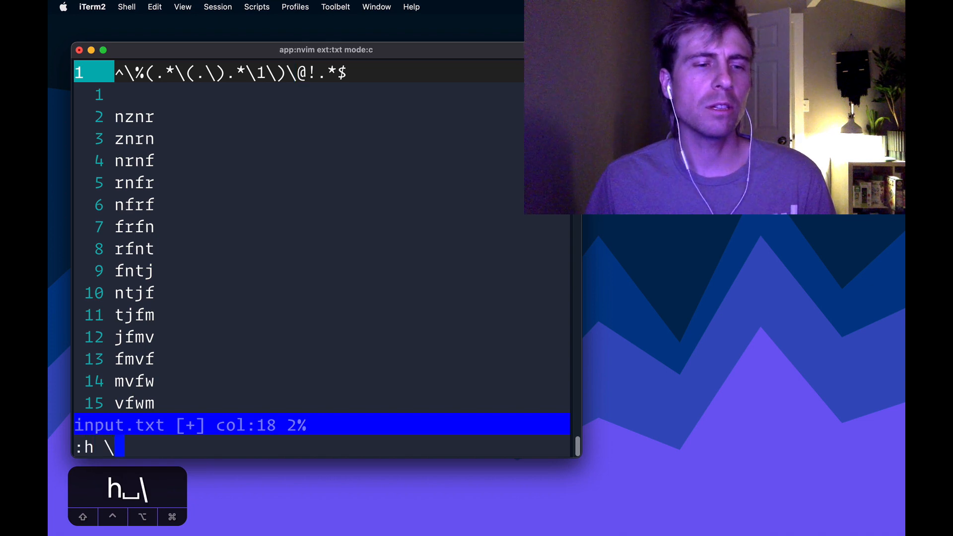
Open help for \@! and study its foo\(bar\)\@! example before quitting with :q.
type("@!")
key("Return")
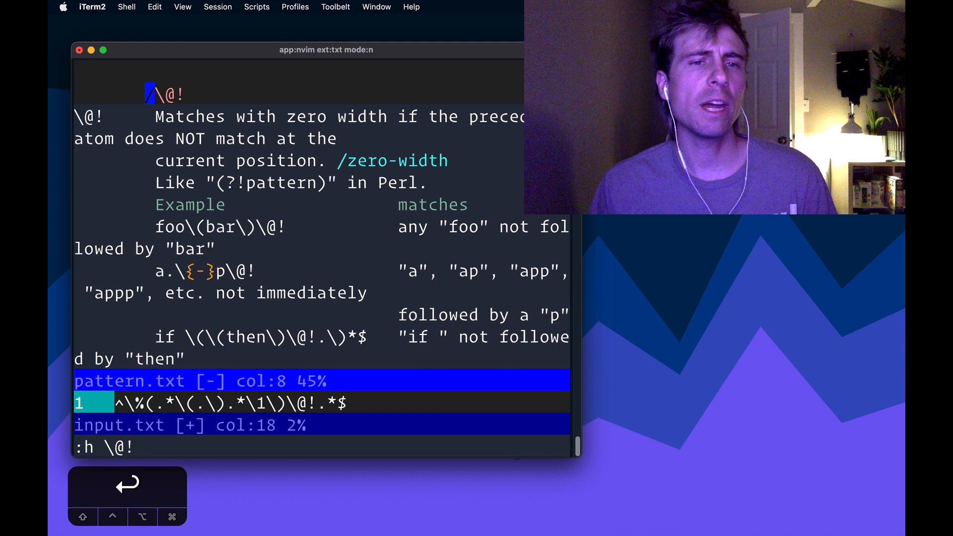
key("j")
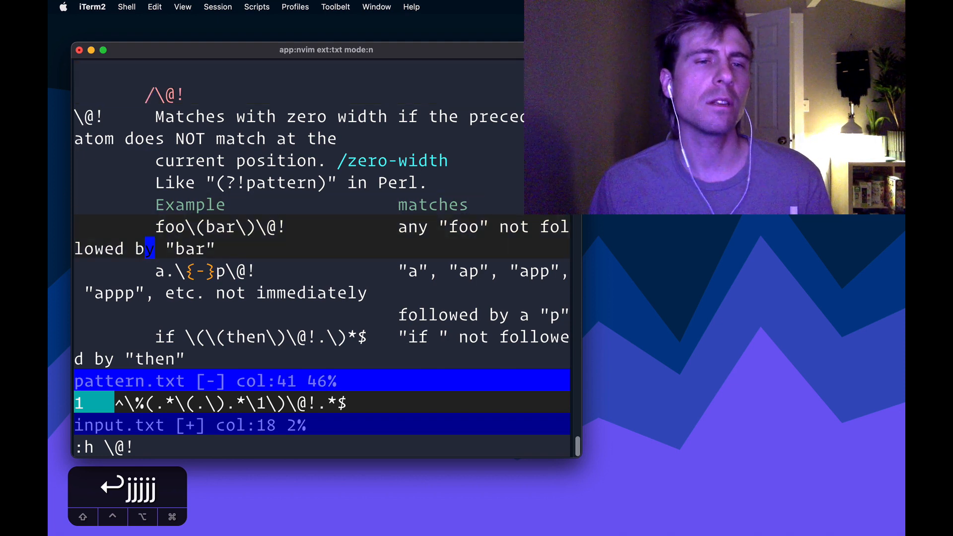
key("h")
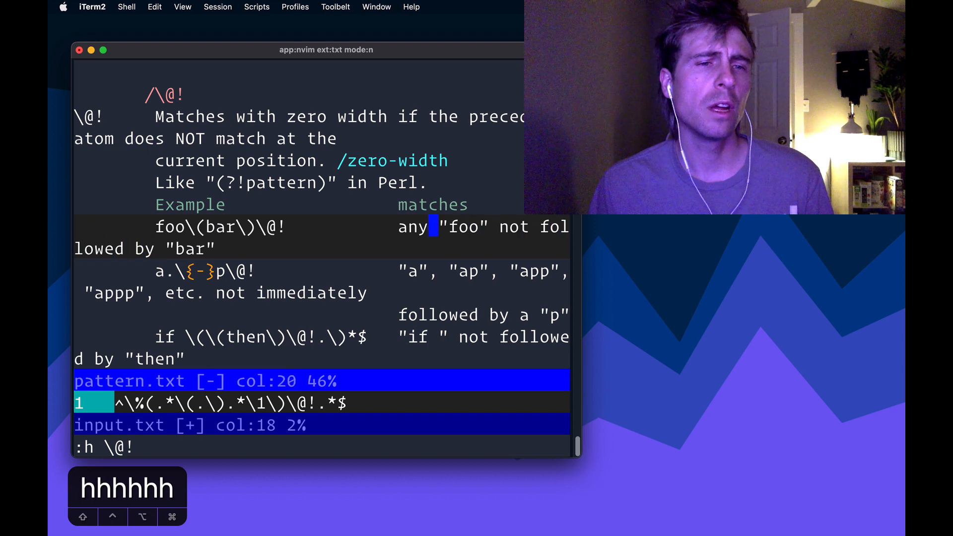
key("h")
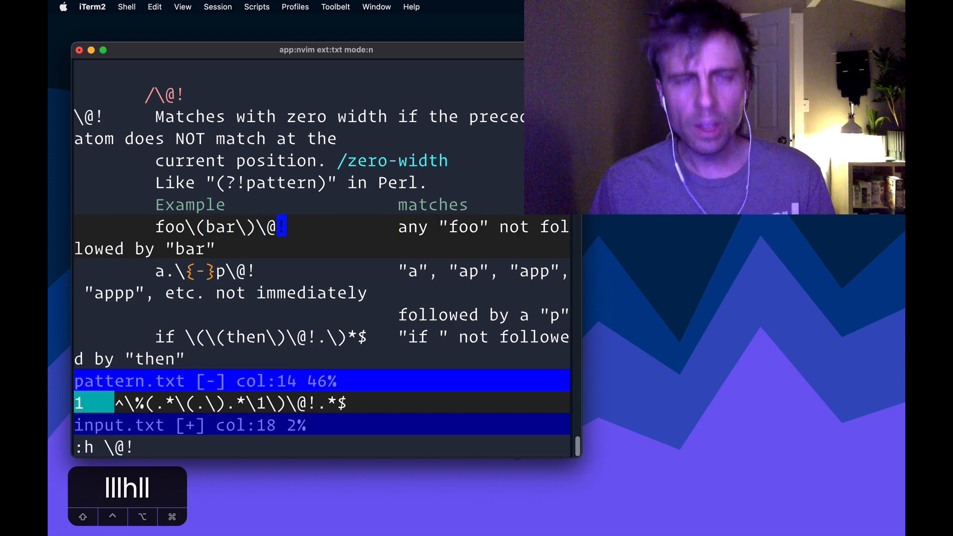
key("h")
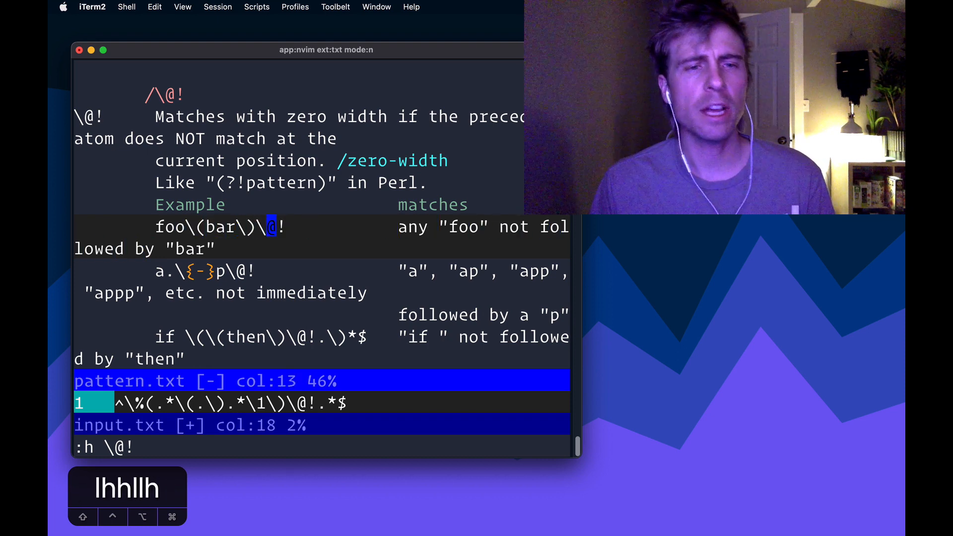
key("l")
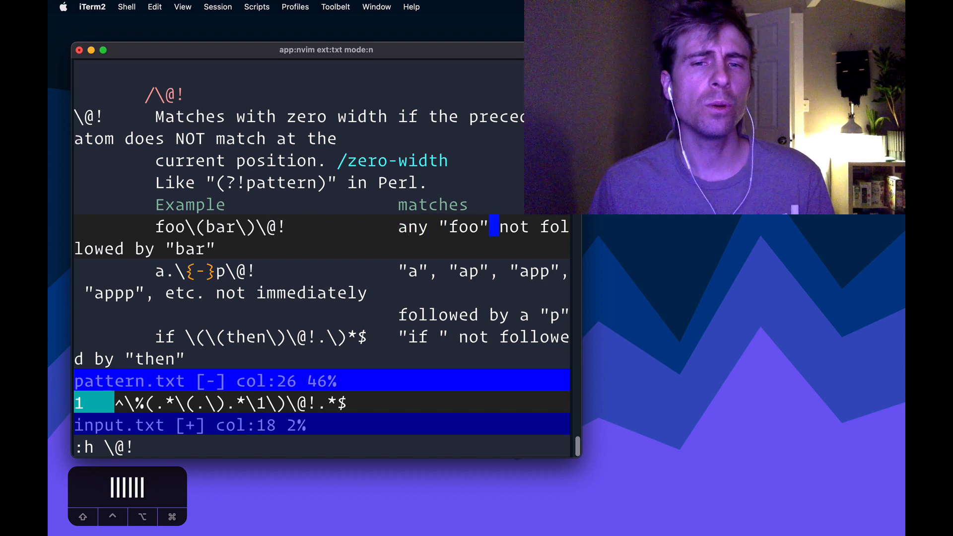
key("h")
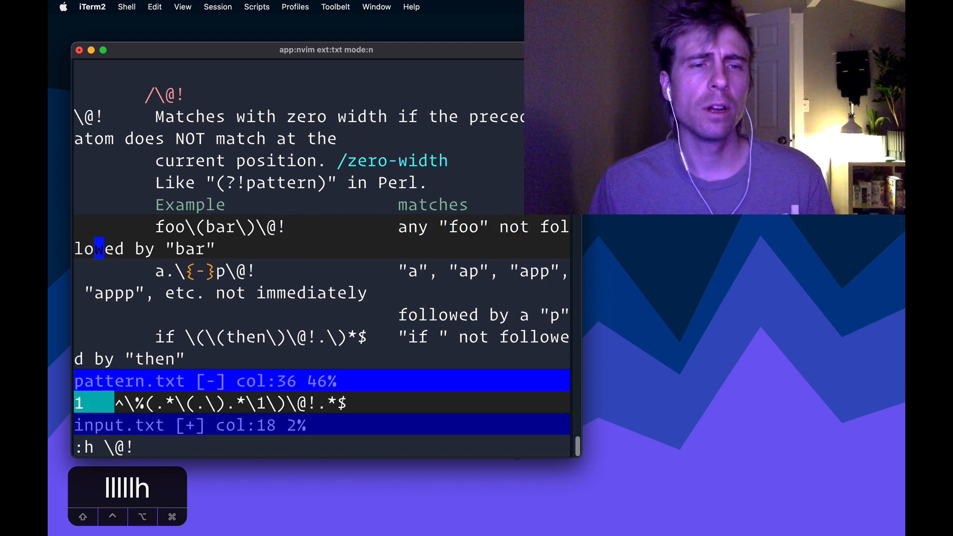
key("h")
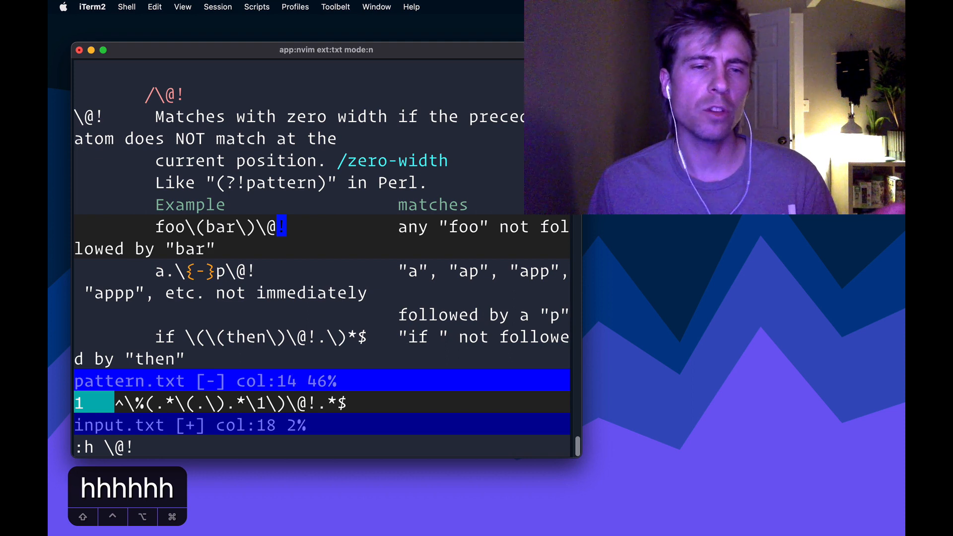
type(":q")
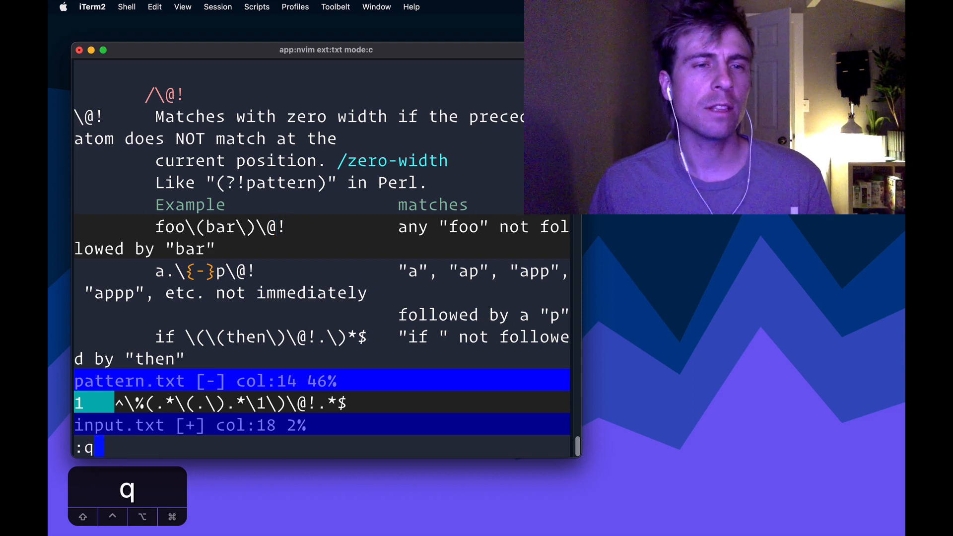
Close the help window, inspect the regex line, and delete the regex and blank lines.
key("Return")
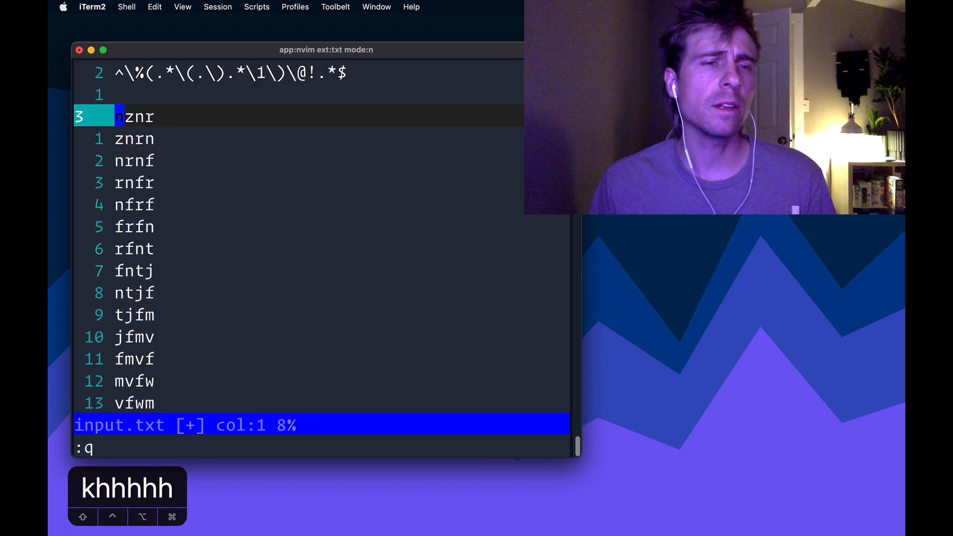
key("l")
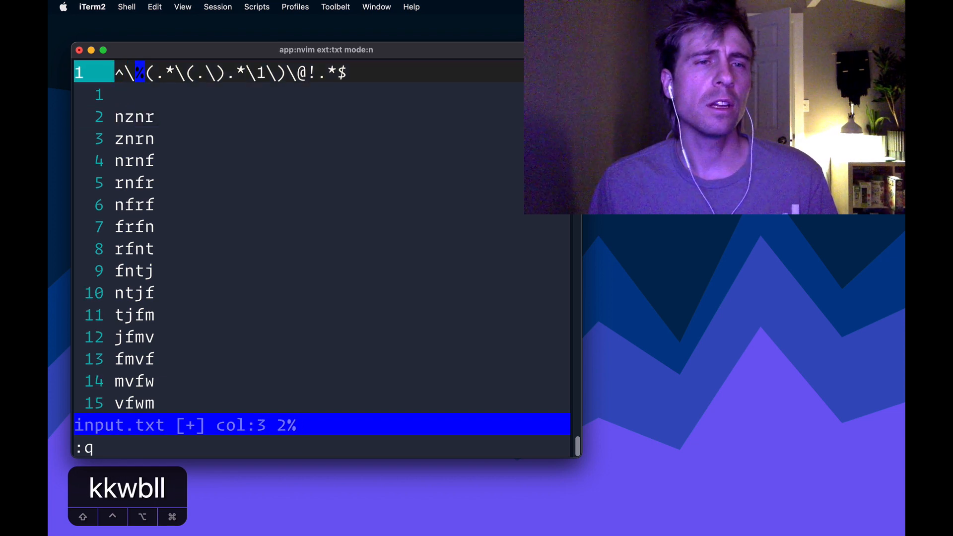
key("l")
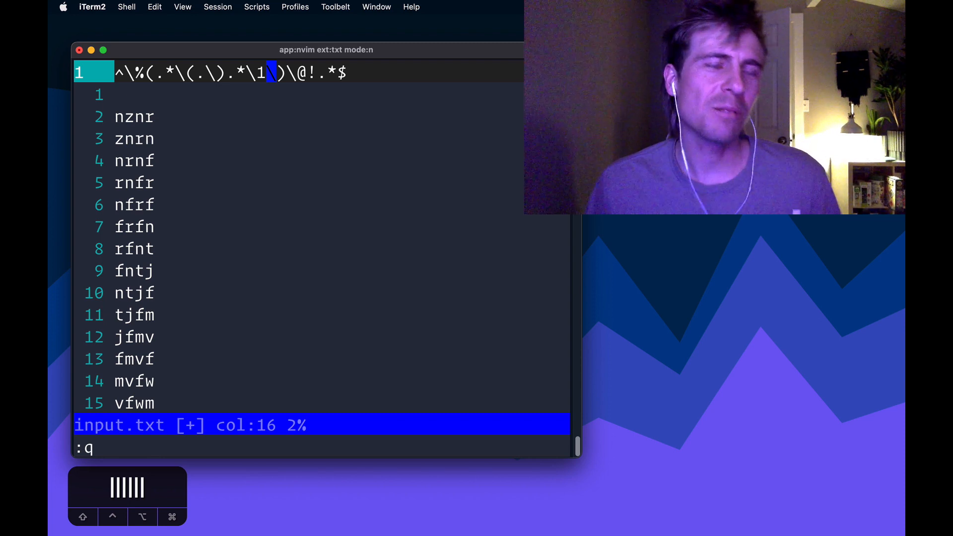
key("l")
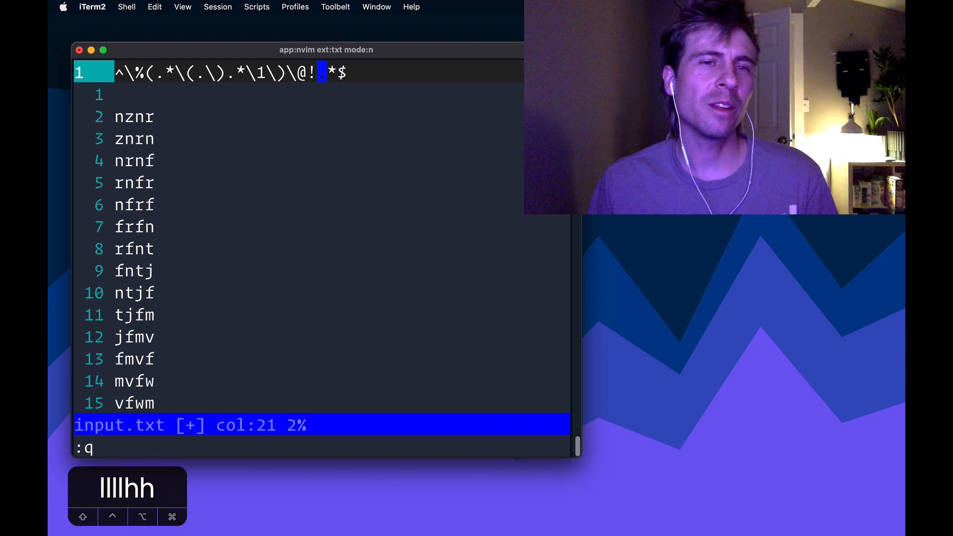
key("l")
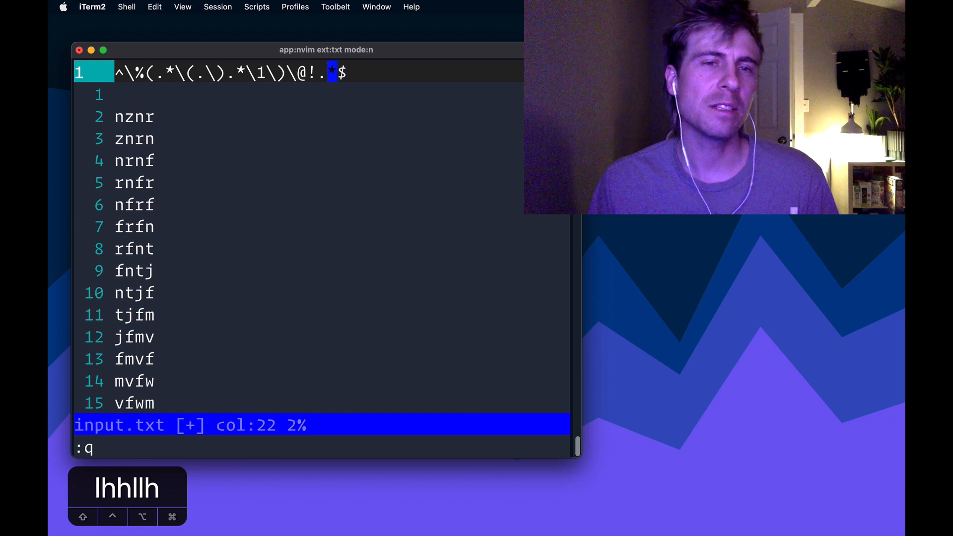
key("d")
type("/")
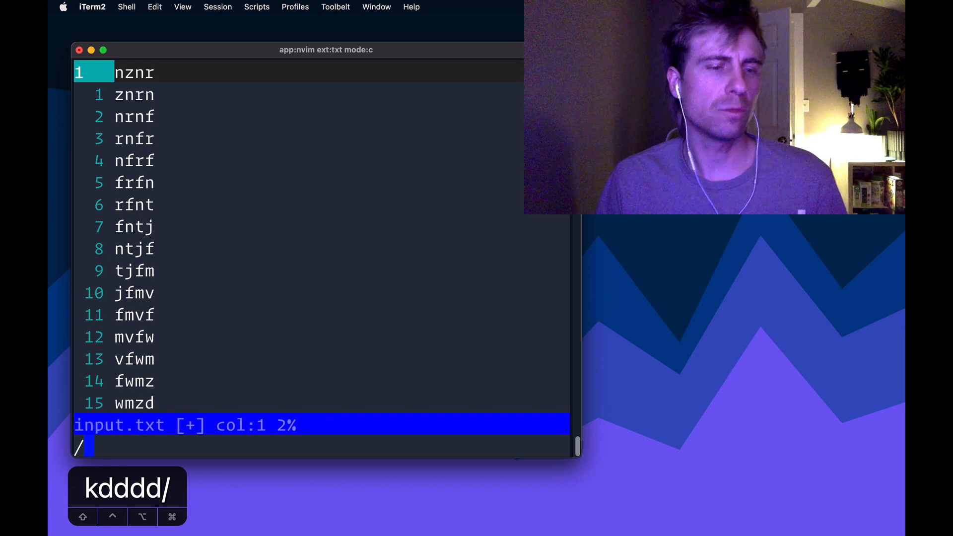
Search /^\%(.*\(.\).*\1\)\@!.*$ to highlight 28 no-repeat lines, then clear the first match, rfnt.
type("^\\%(.*\\(.\\).*\\1\\)\\@!.*$")
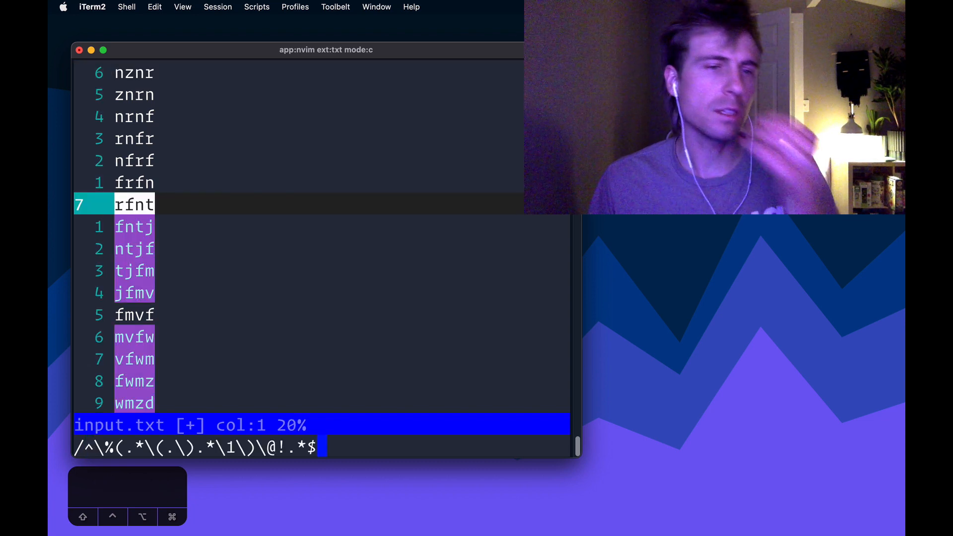
key("Return")
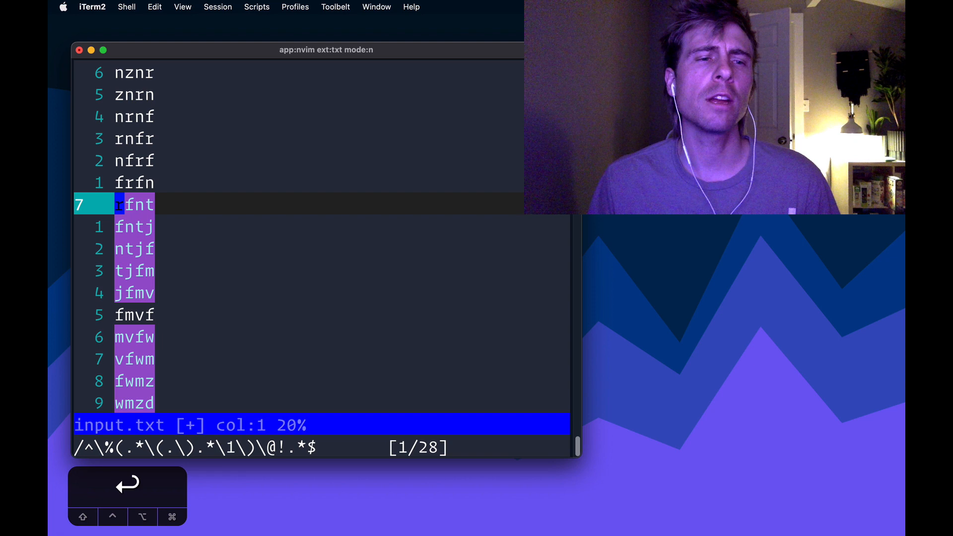
key("l")
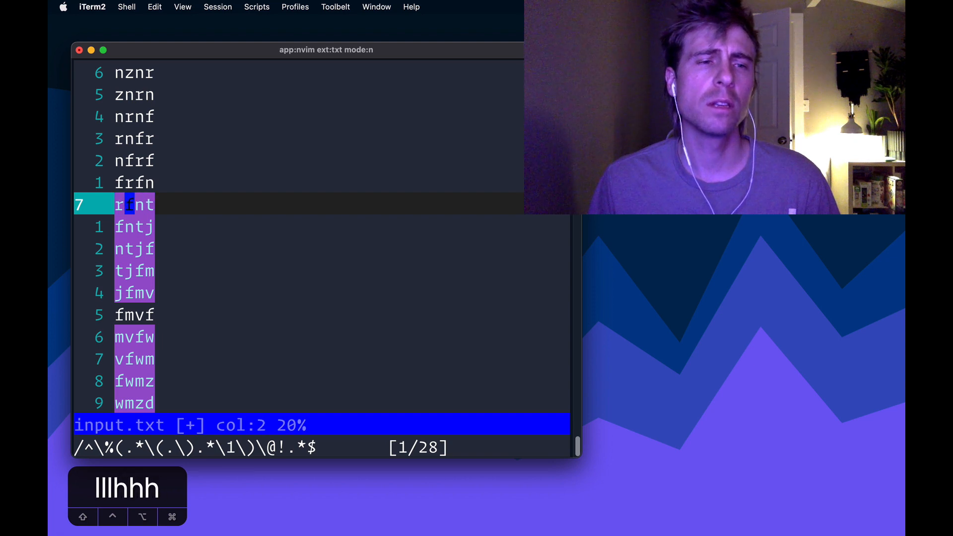
key("h")
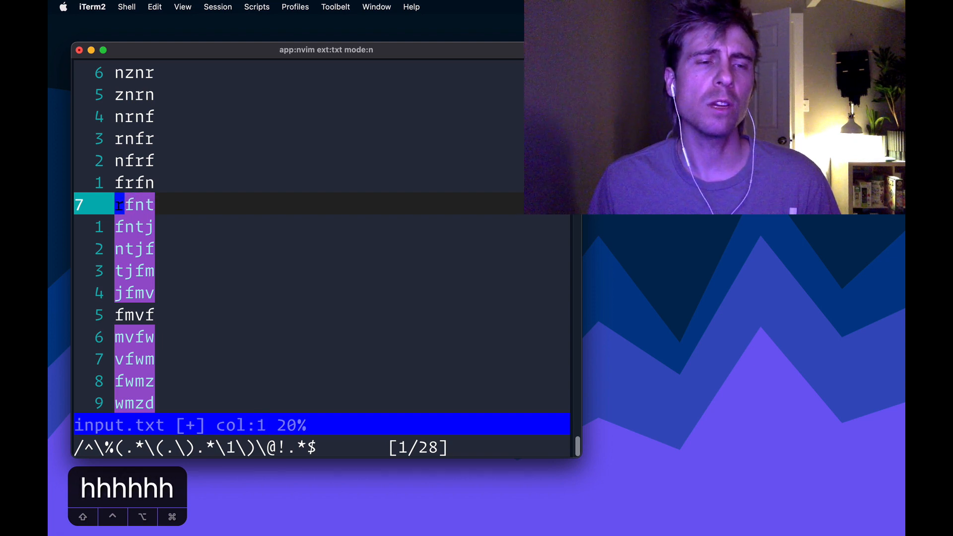
key("l")
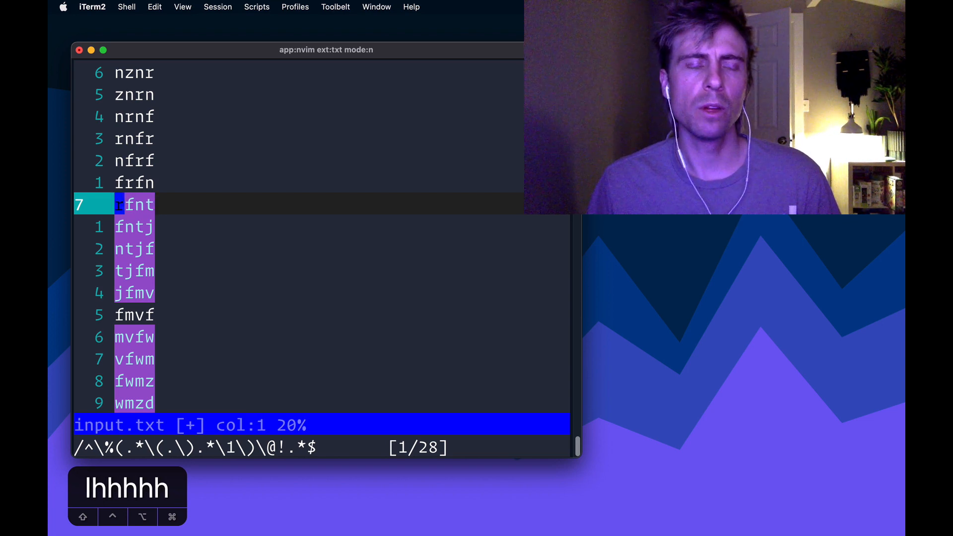
key("c")
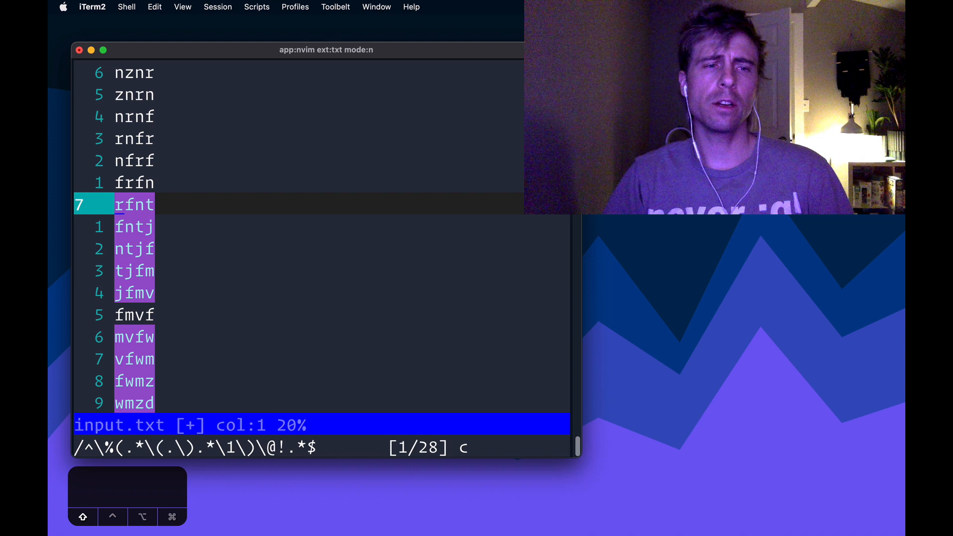
key("c")
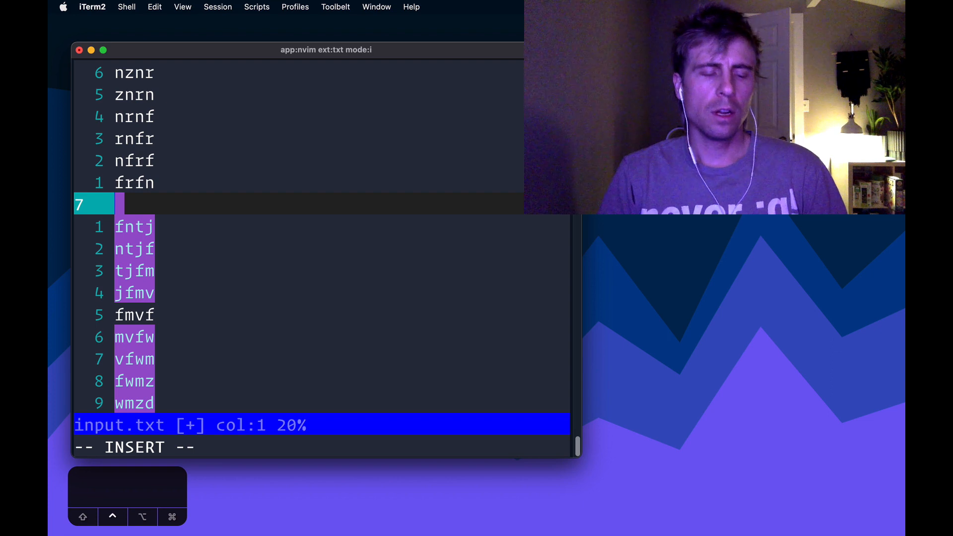
Fill the cleared line with 10 using the expression len("rfnt")+line('.').
key("ctrl+r")
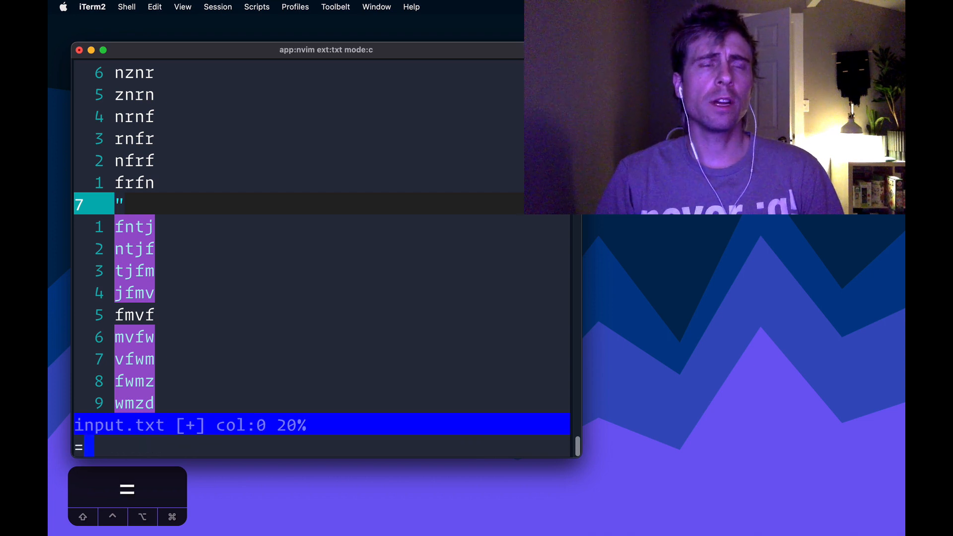
type("len(")
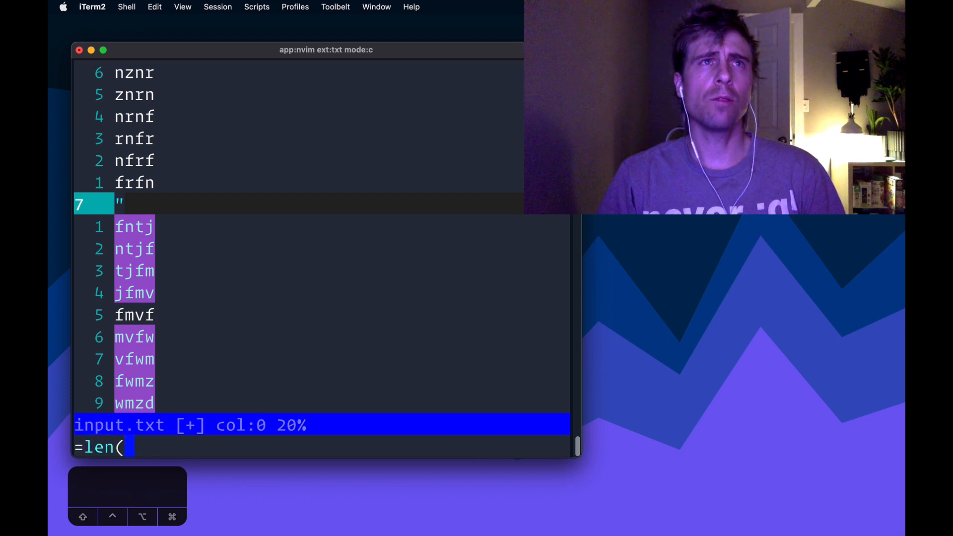
type("\"")
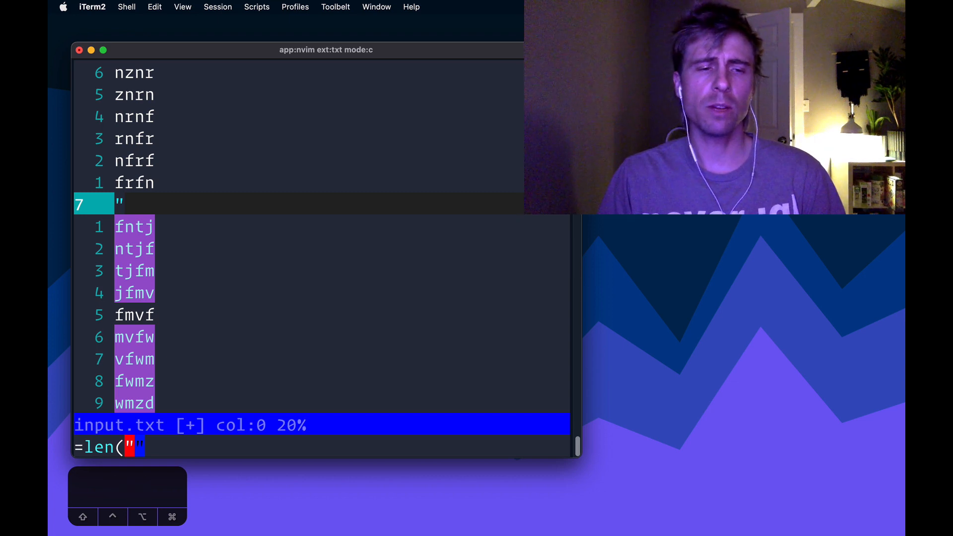
type("rfnt")
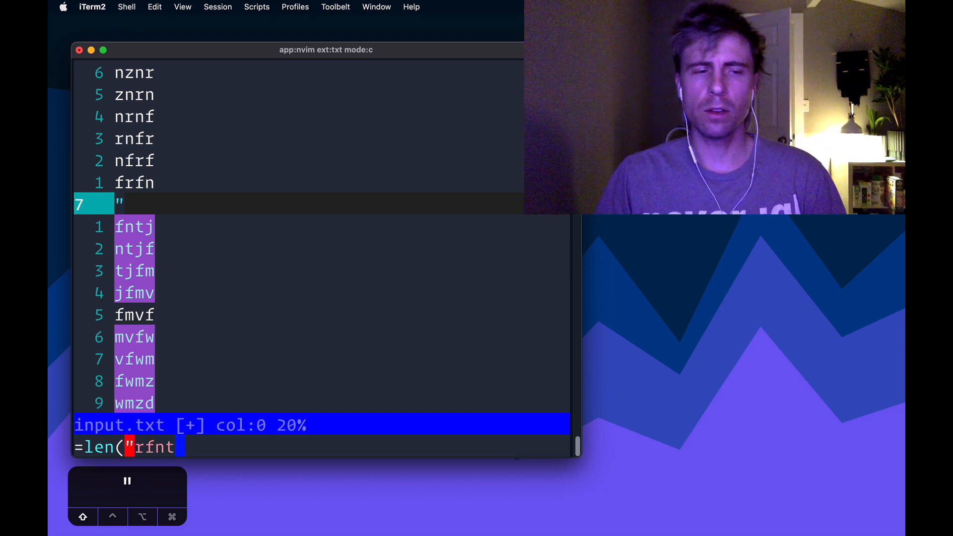
type("\")")
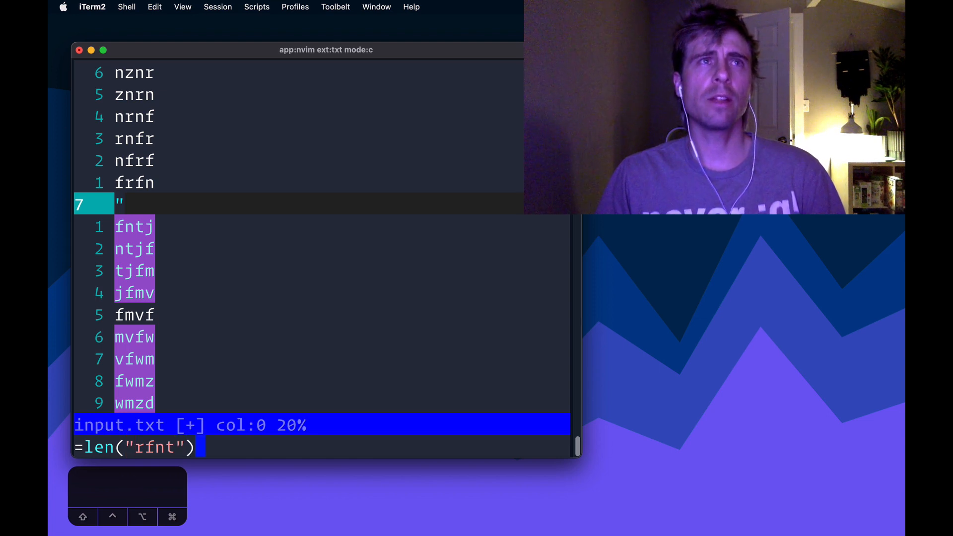
type("+")
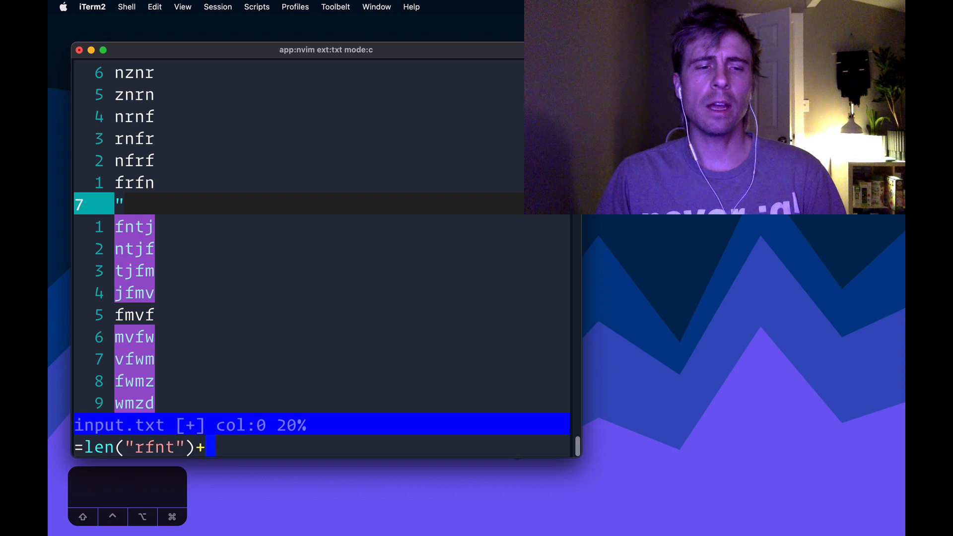
type("line")
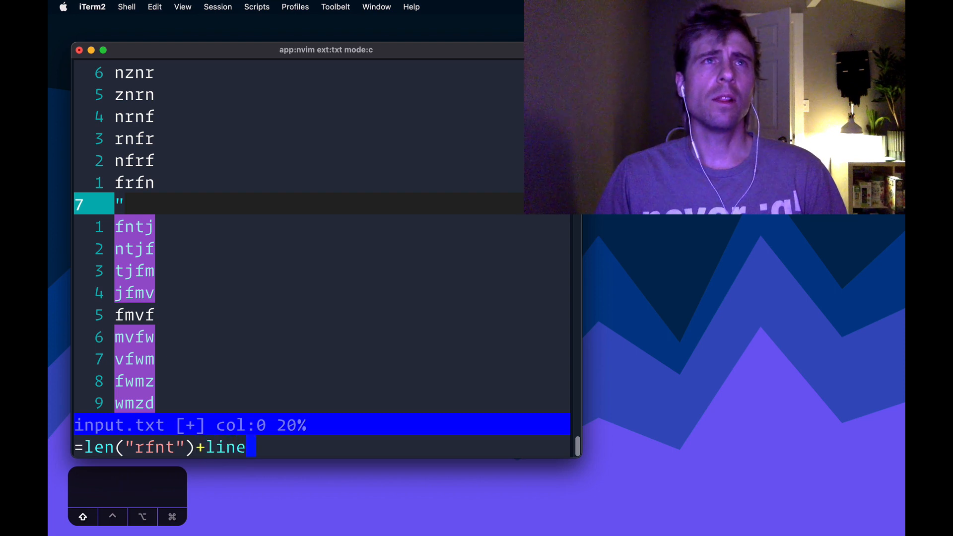
type("(")
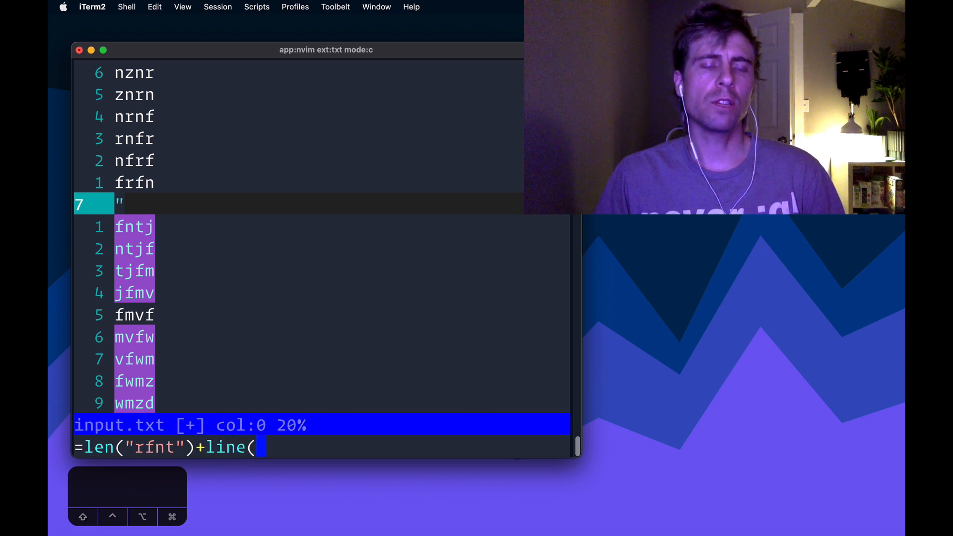
type("'.'")
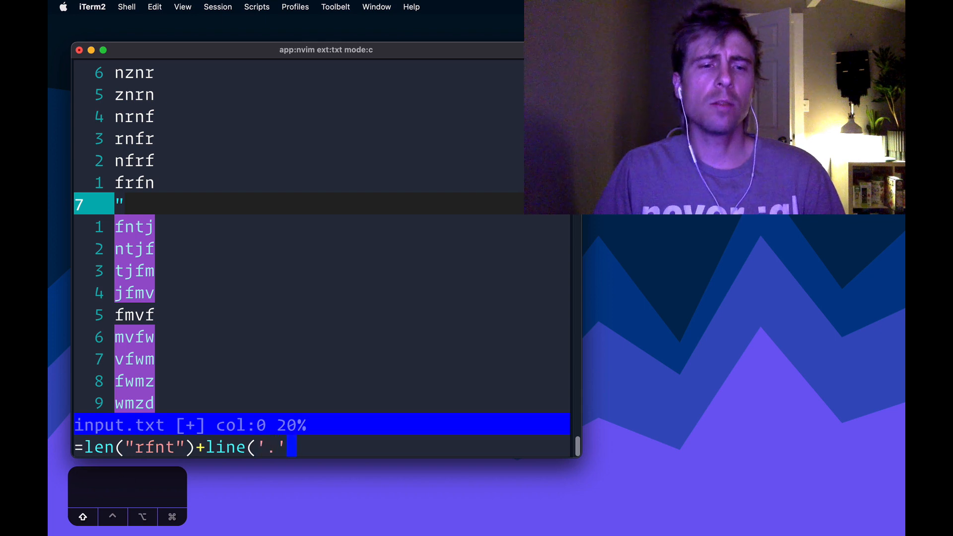
type(")")
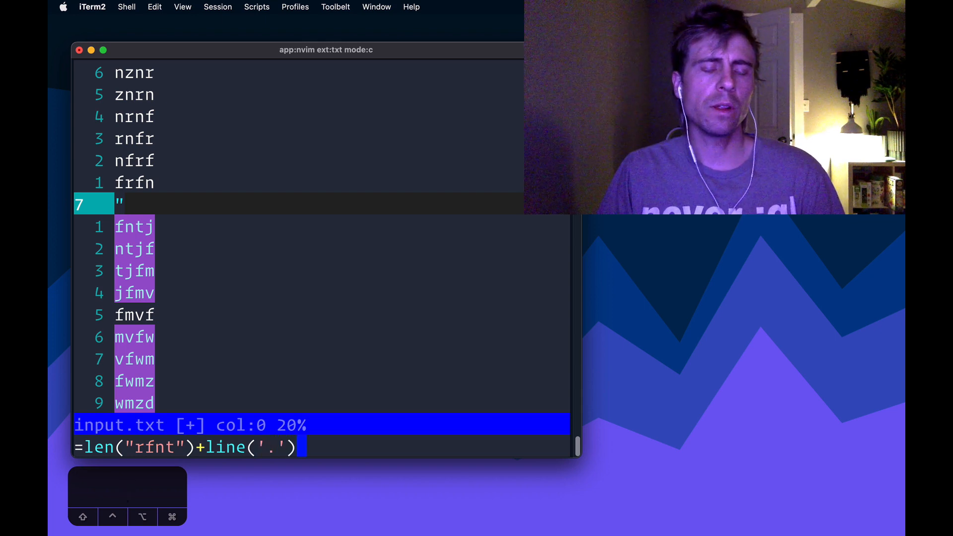
type("-=")
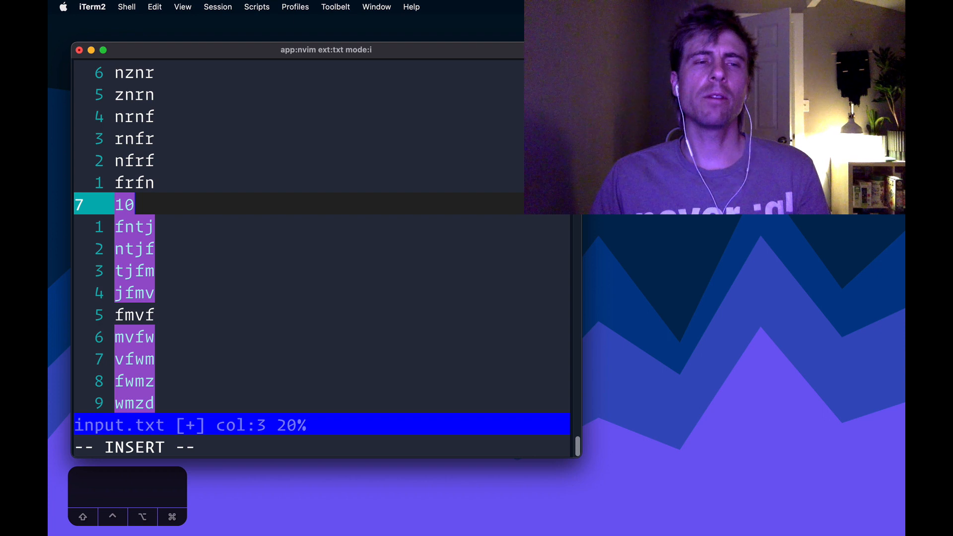
key("Escape")
type(":")
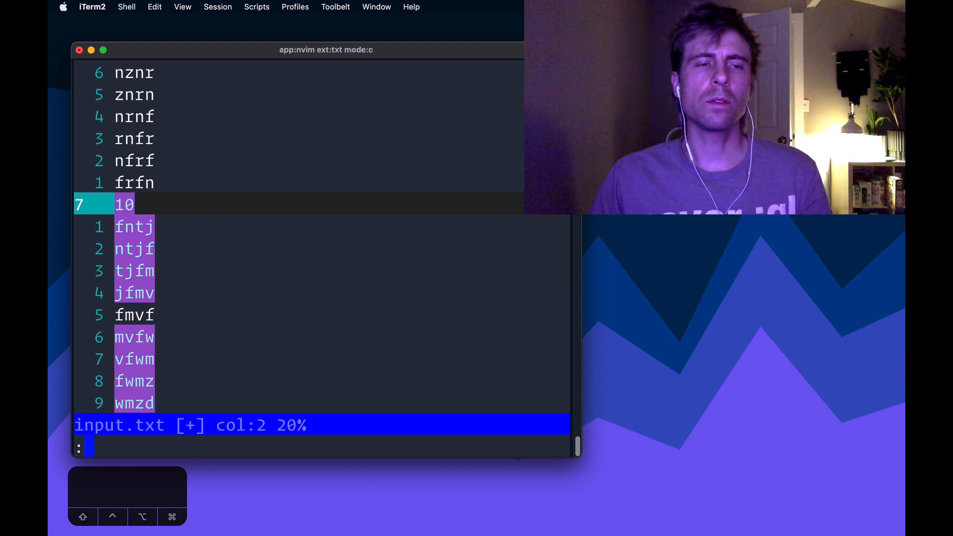
Run :g/^\d\@!/d _ to delete every line not starting with a digit.
type("g")
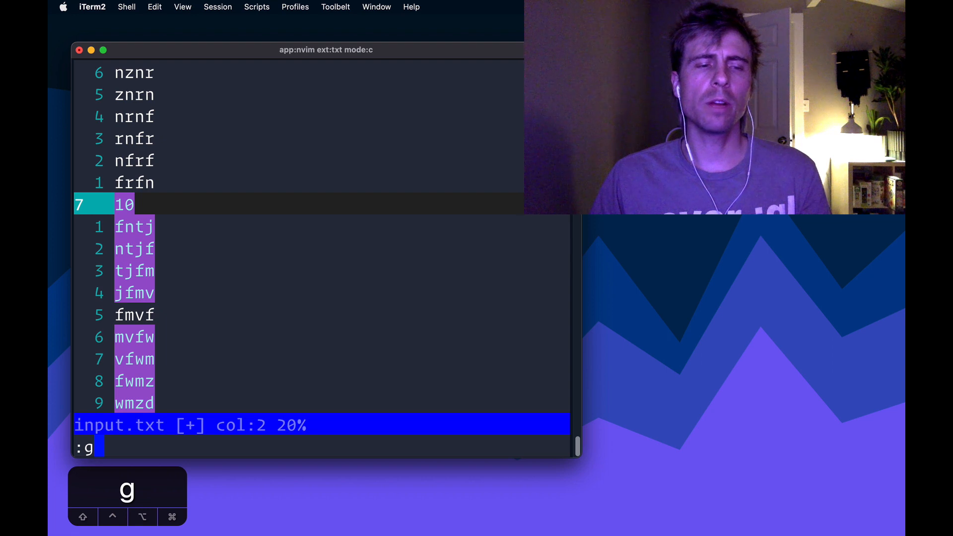
type("/^\\d")
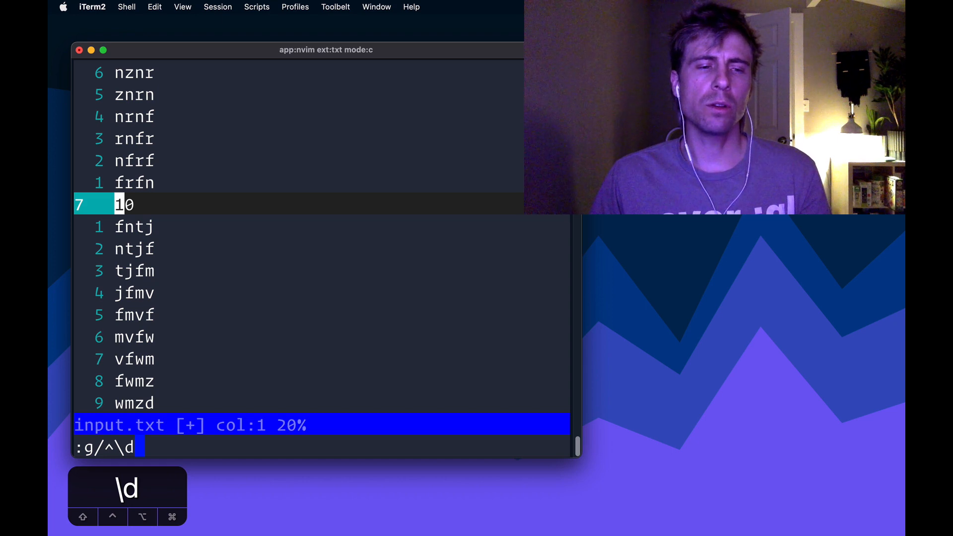
type("\\@")
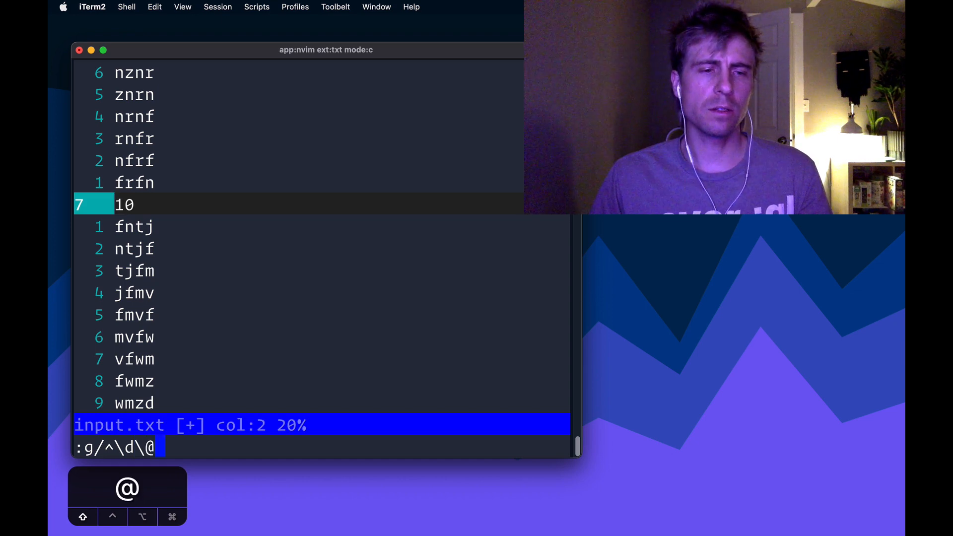
type("!")
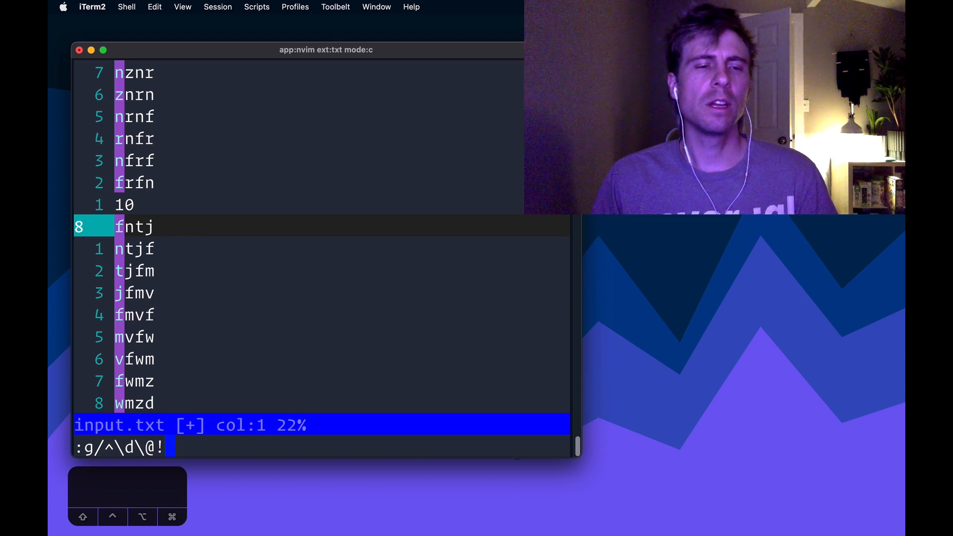
type("/d _")
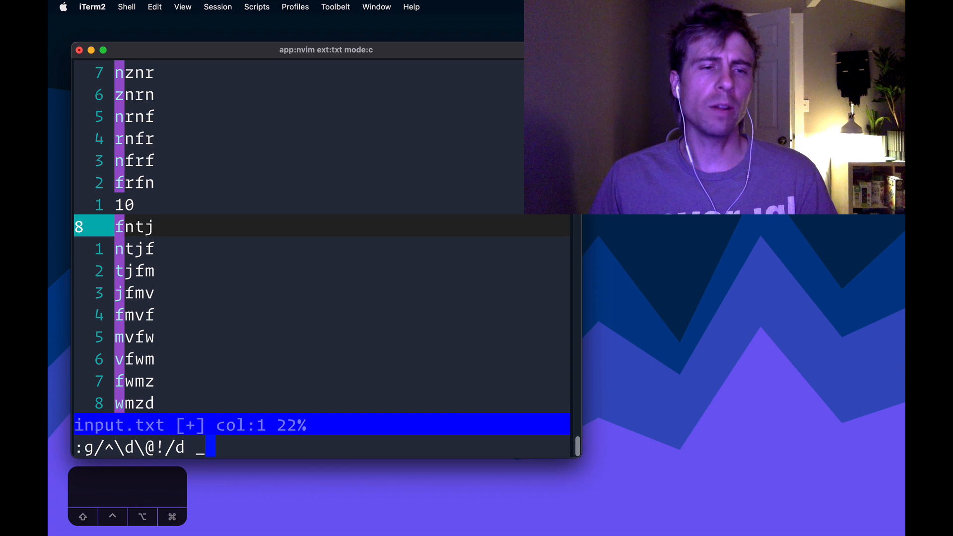
key("Return")
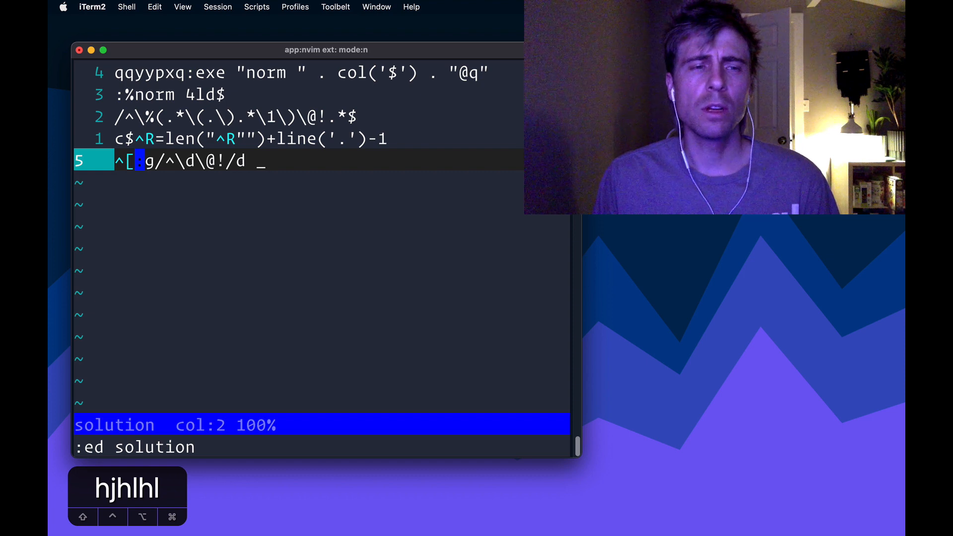
Append a final script line beginning with a literal Ctrl-V Escape character.
key("o")
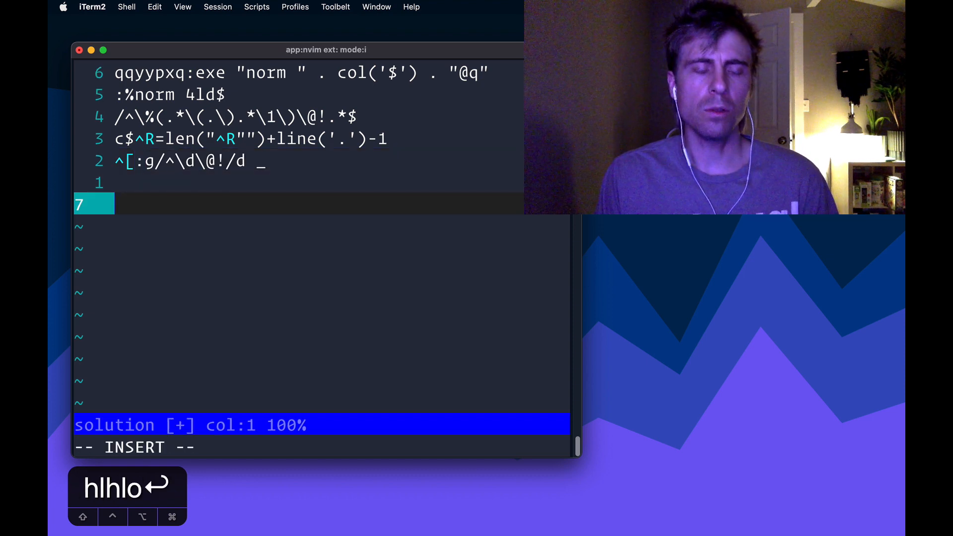
key("ctrl+v")
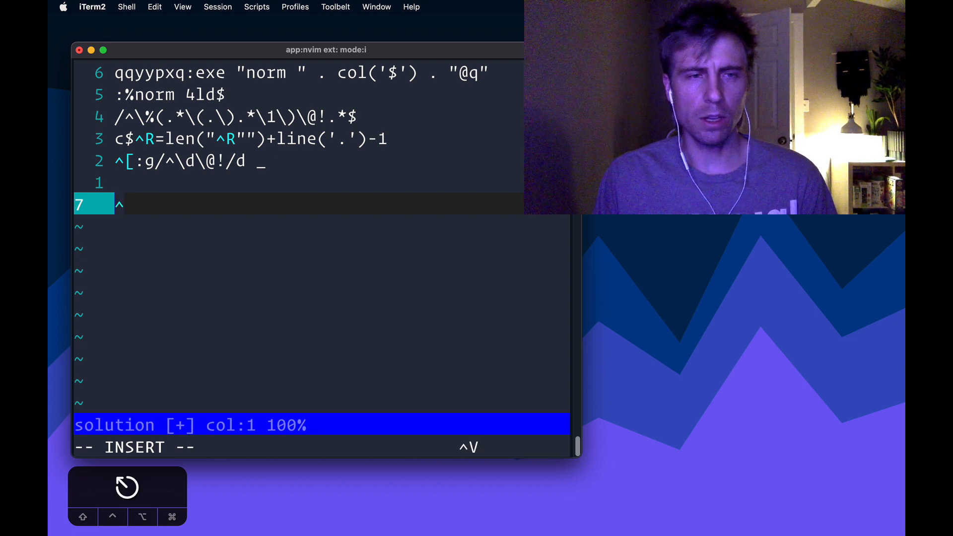
type("[")
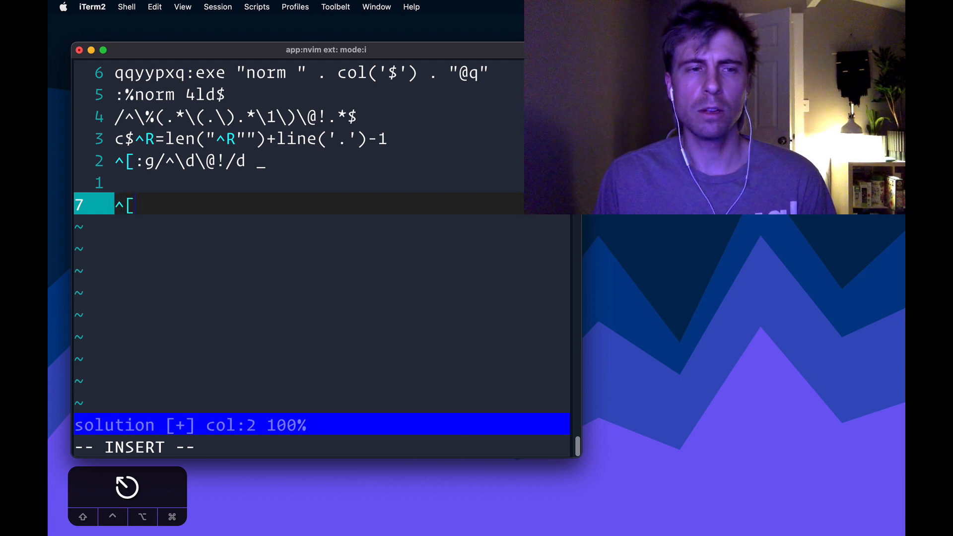
key("Escape")
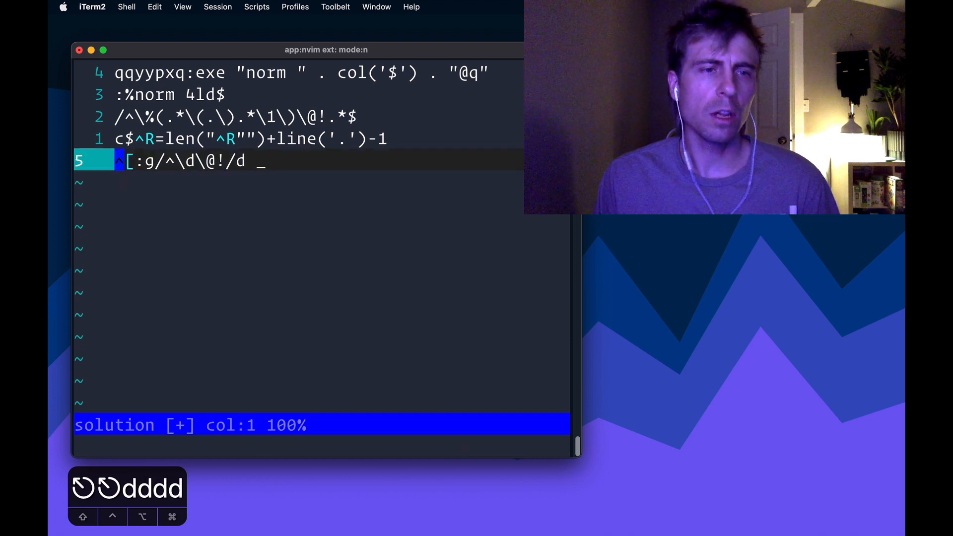
key("j")
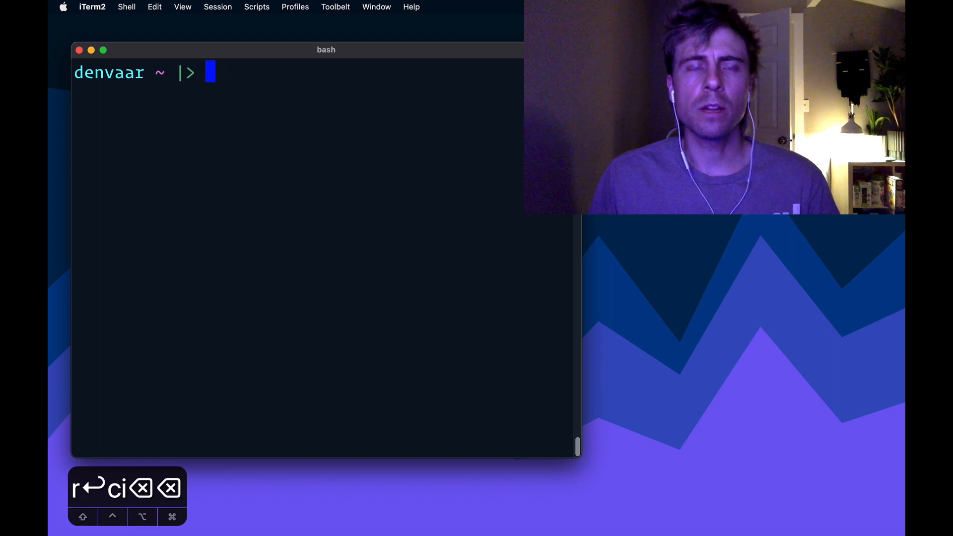
Run vi on ./input.txt with -s solution as the keystroke script.
type("vi")
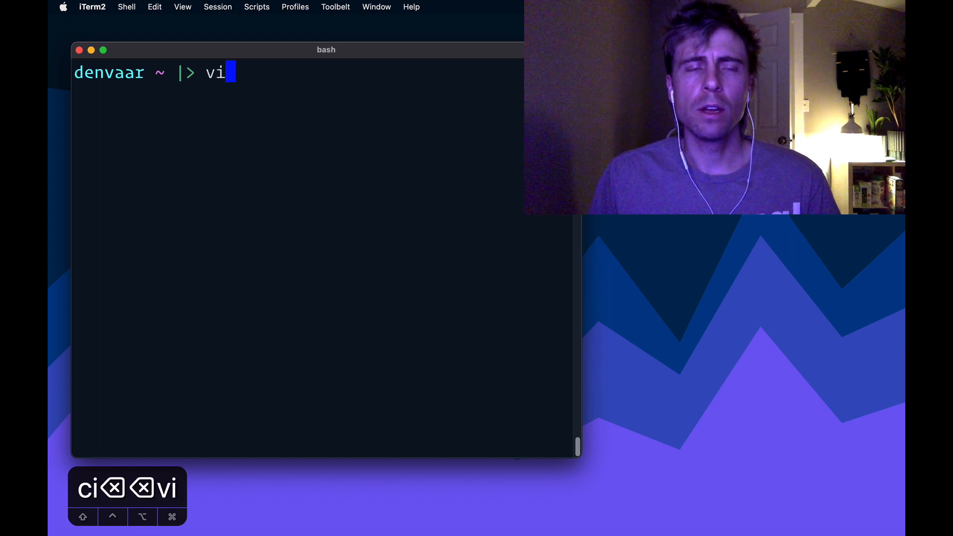
type("-s")
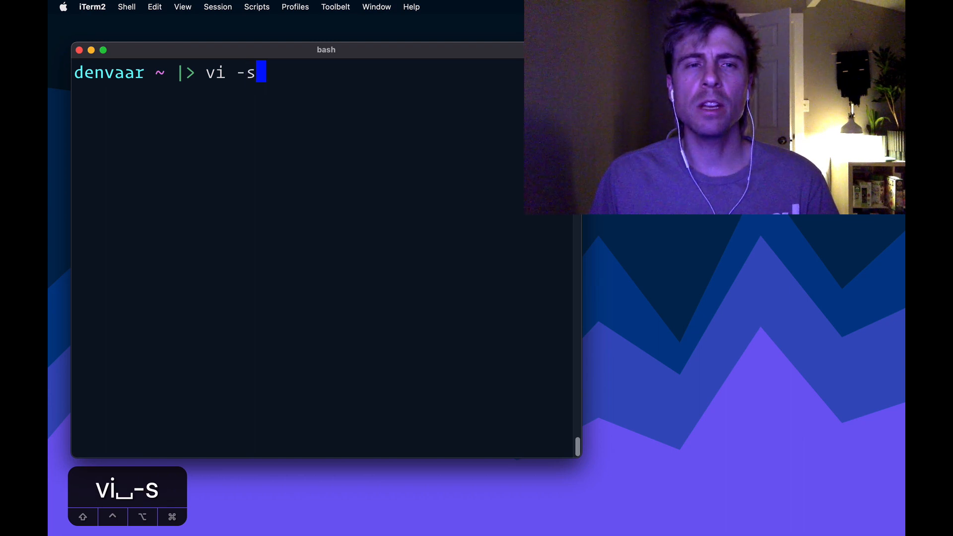
type("solution")
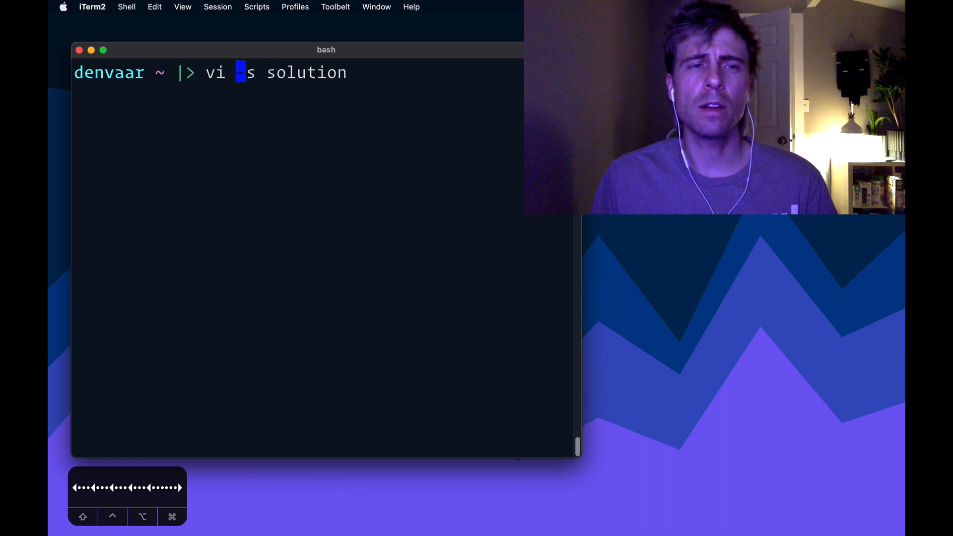
type("./input.txt")
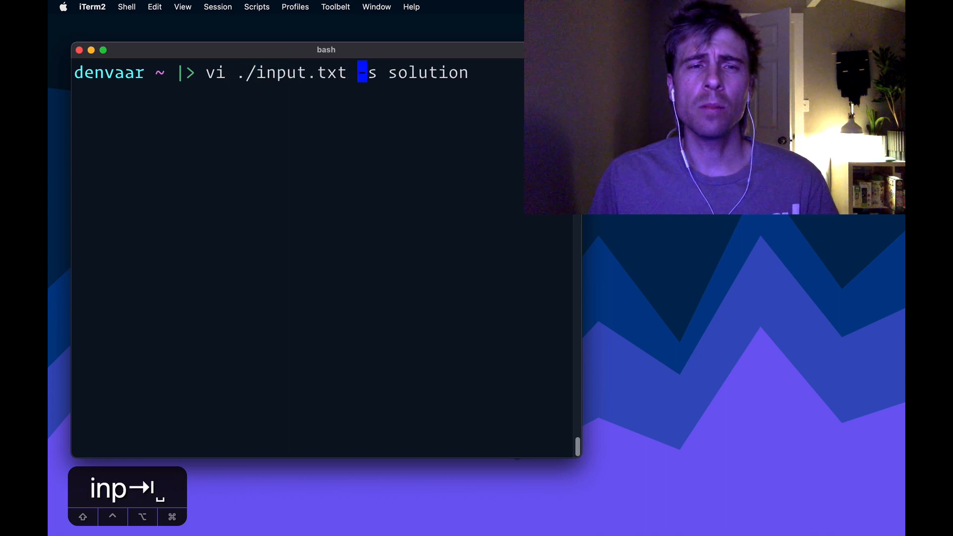
key("End")
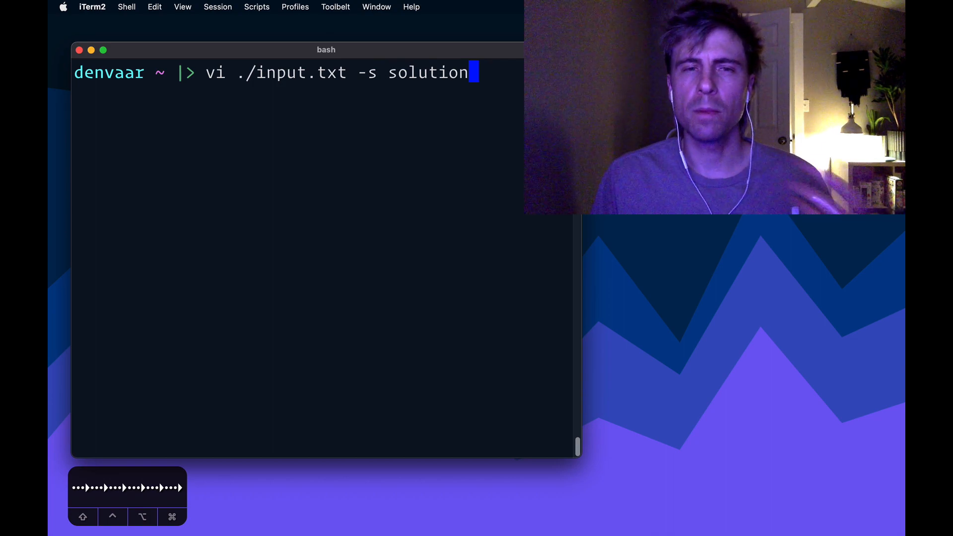
key("Return")
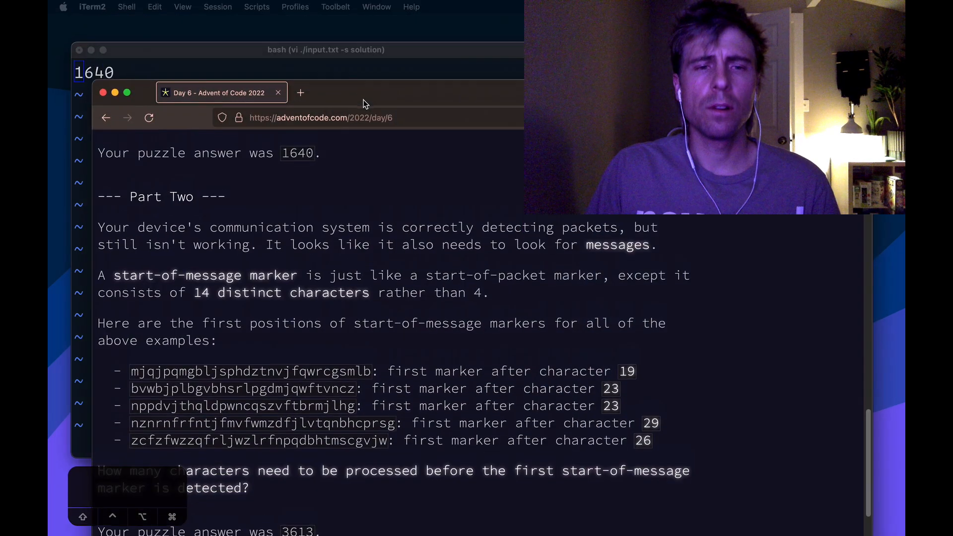
Scroll the Day 6 page up to the accepted Part One answer 1640.
scroll("up", 3)
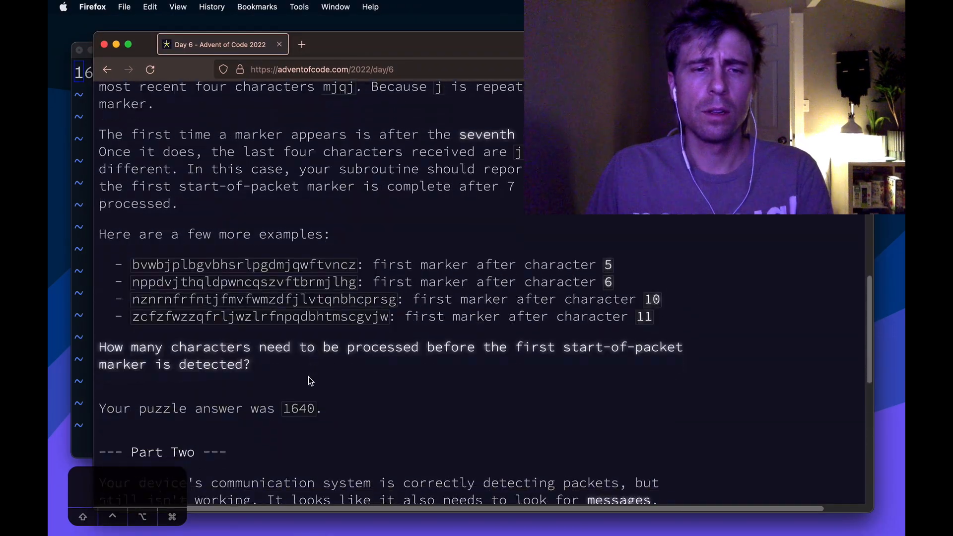